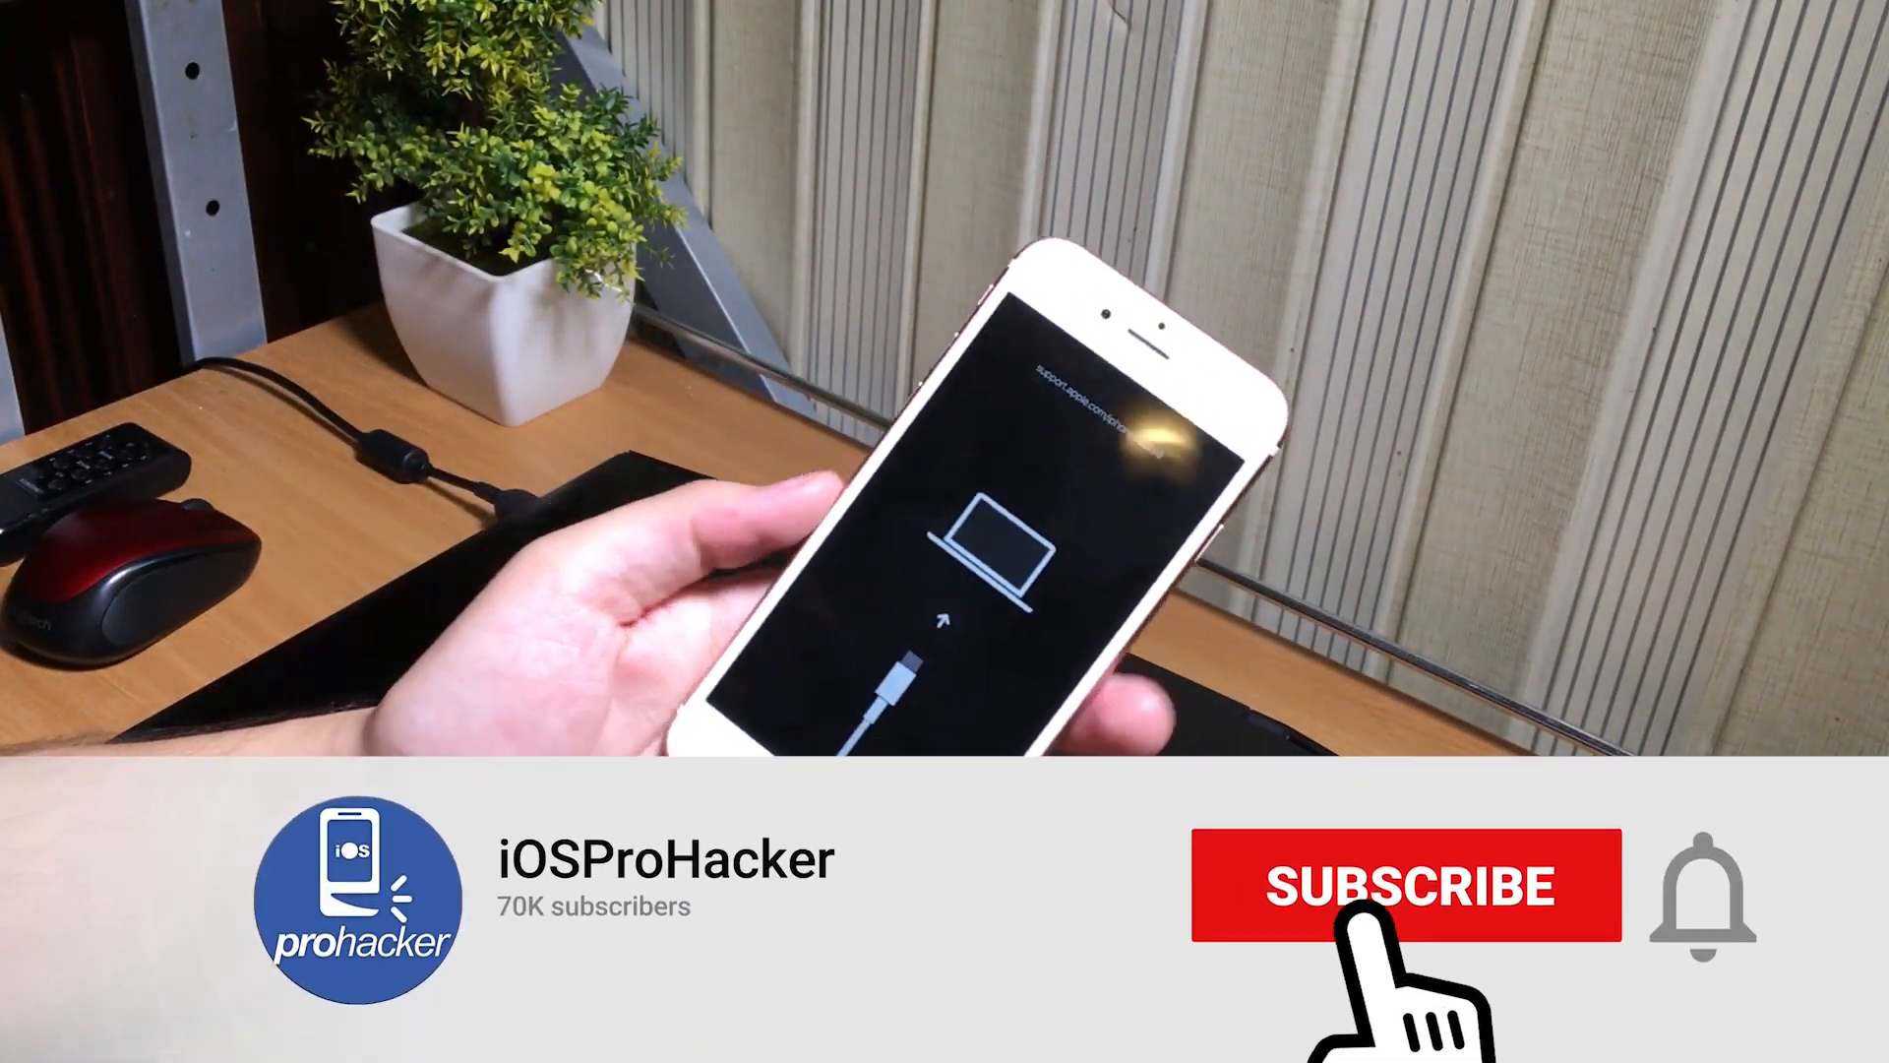
Search Google for 'reiboot' and browse the results down to the official Tenorshare page.
{"action": "left_click", "coordinate": [1405, 885]}
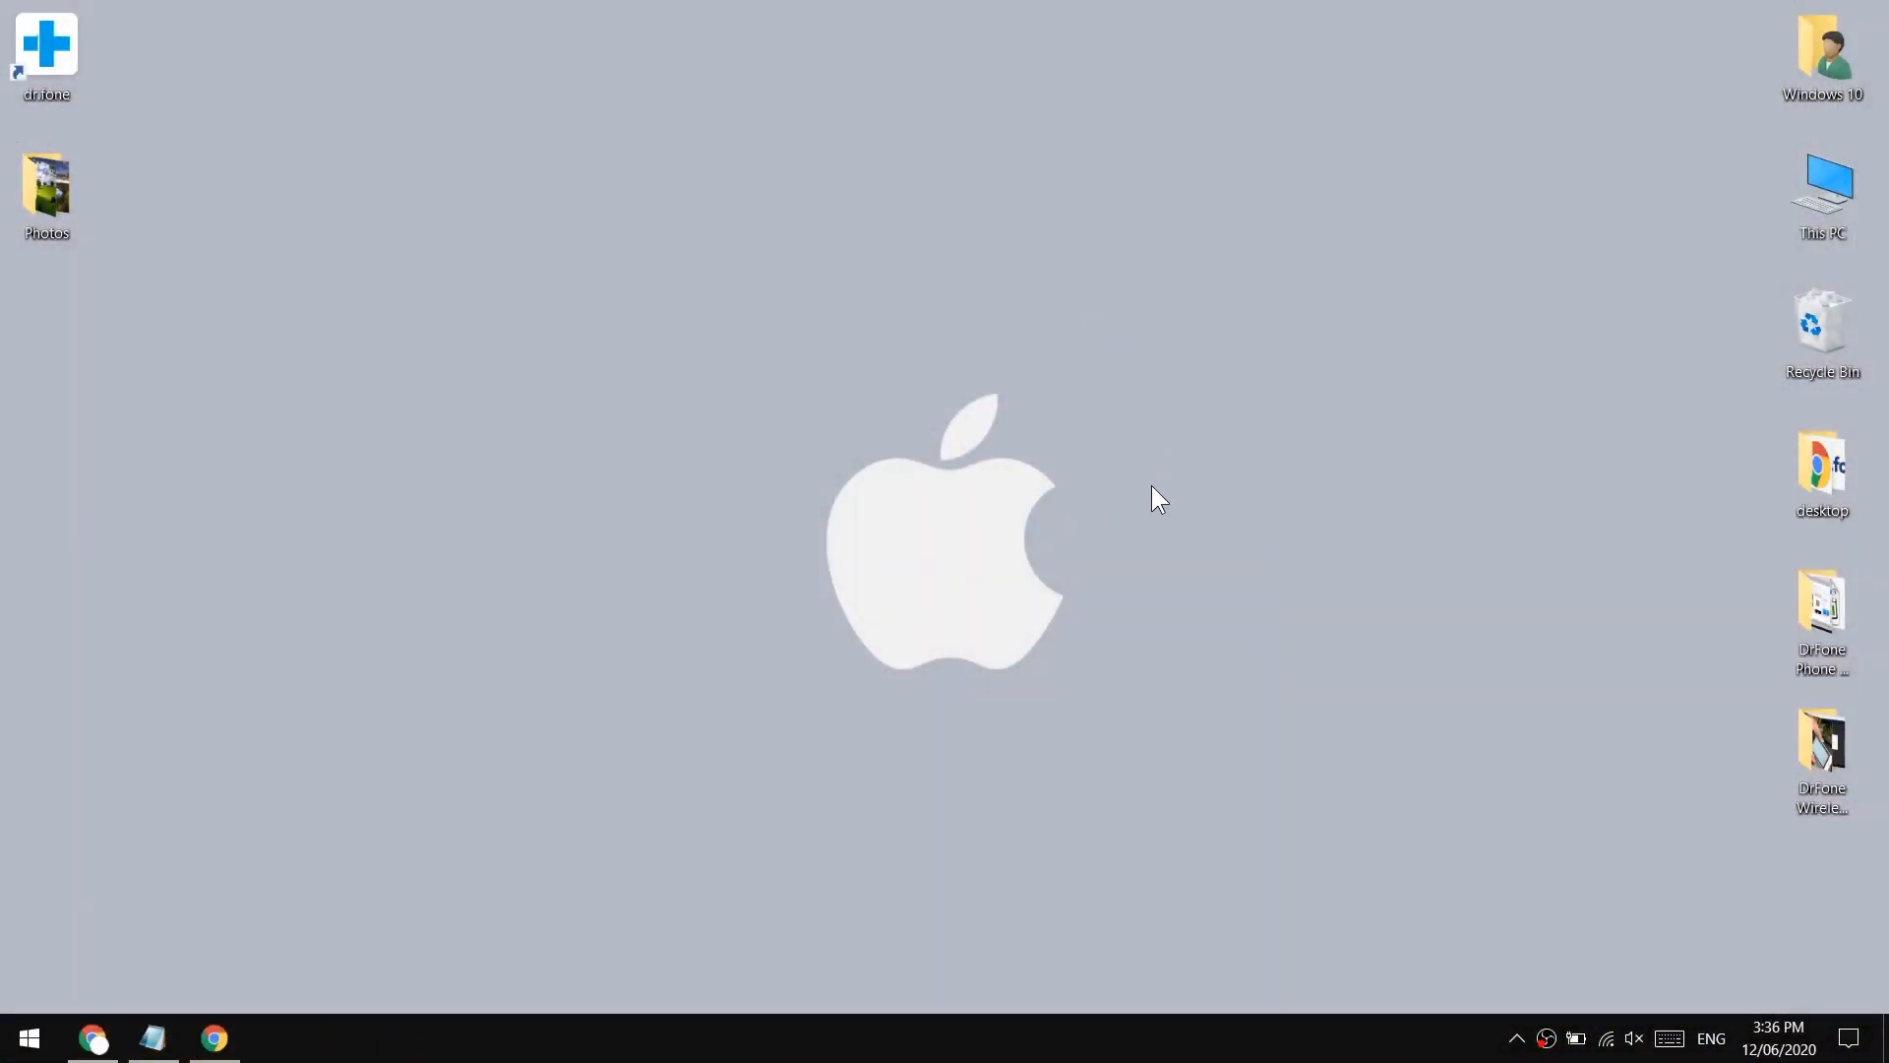
{"action": "left_click", "coordinate": [212, 1037]}
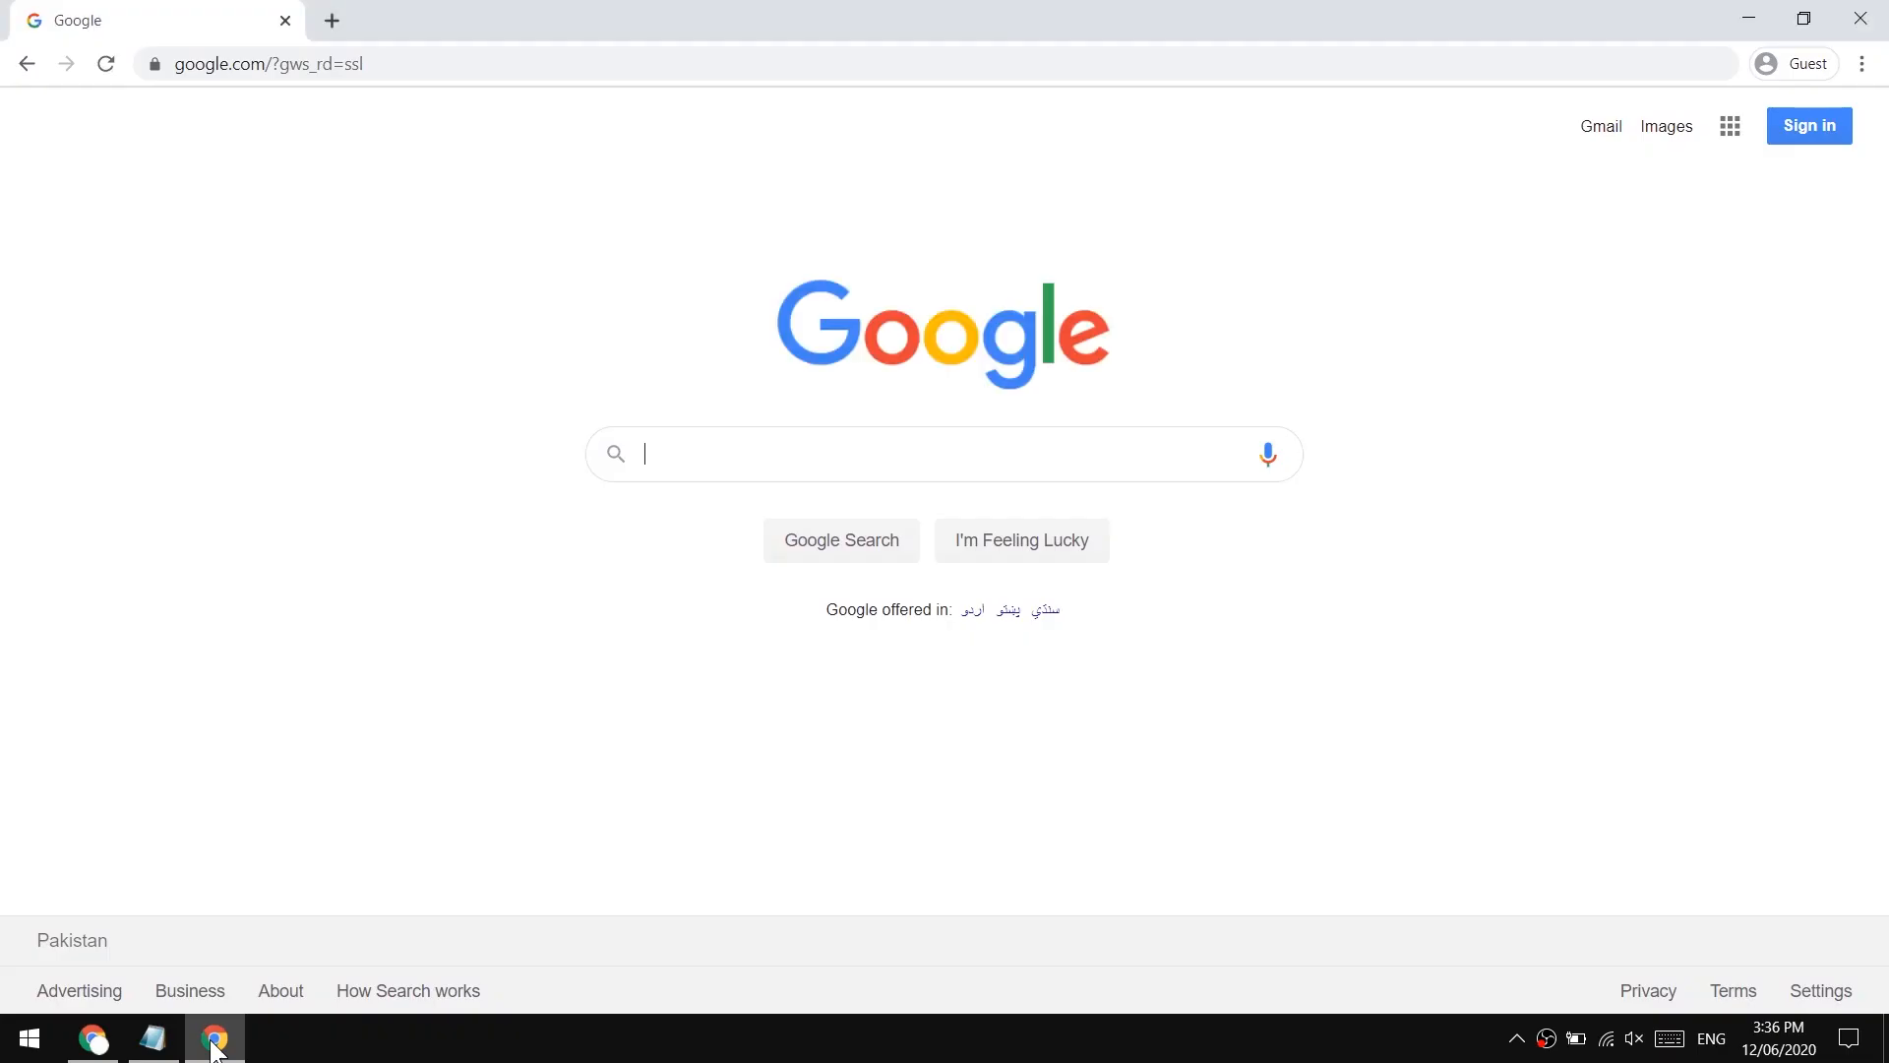
{"action": "type", "text": "reiboot"}
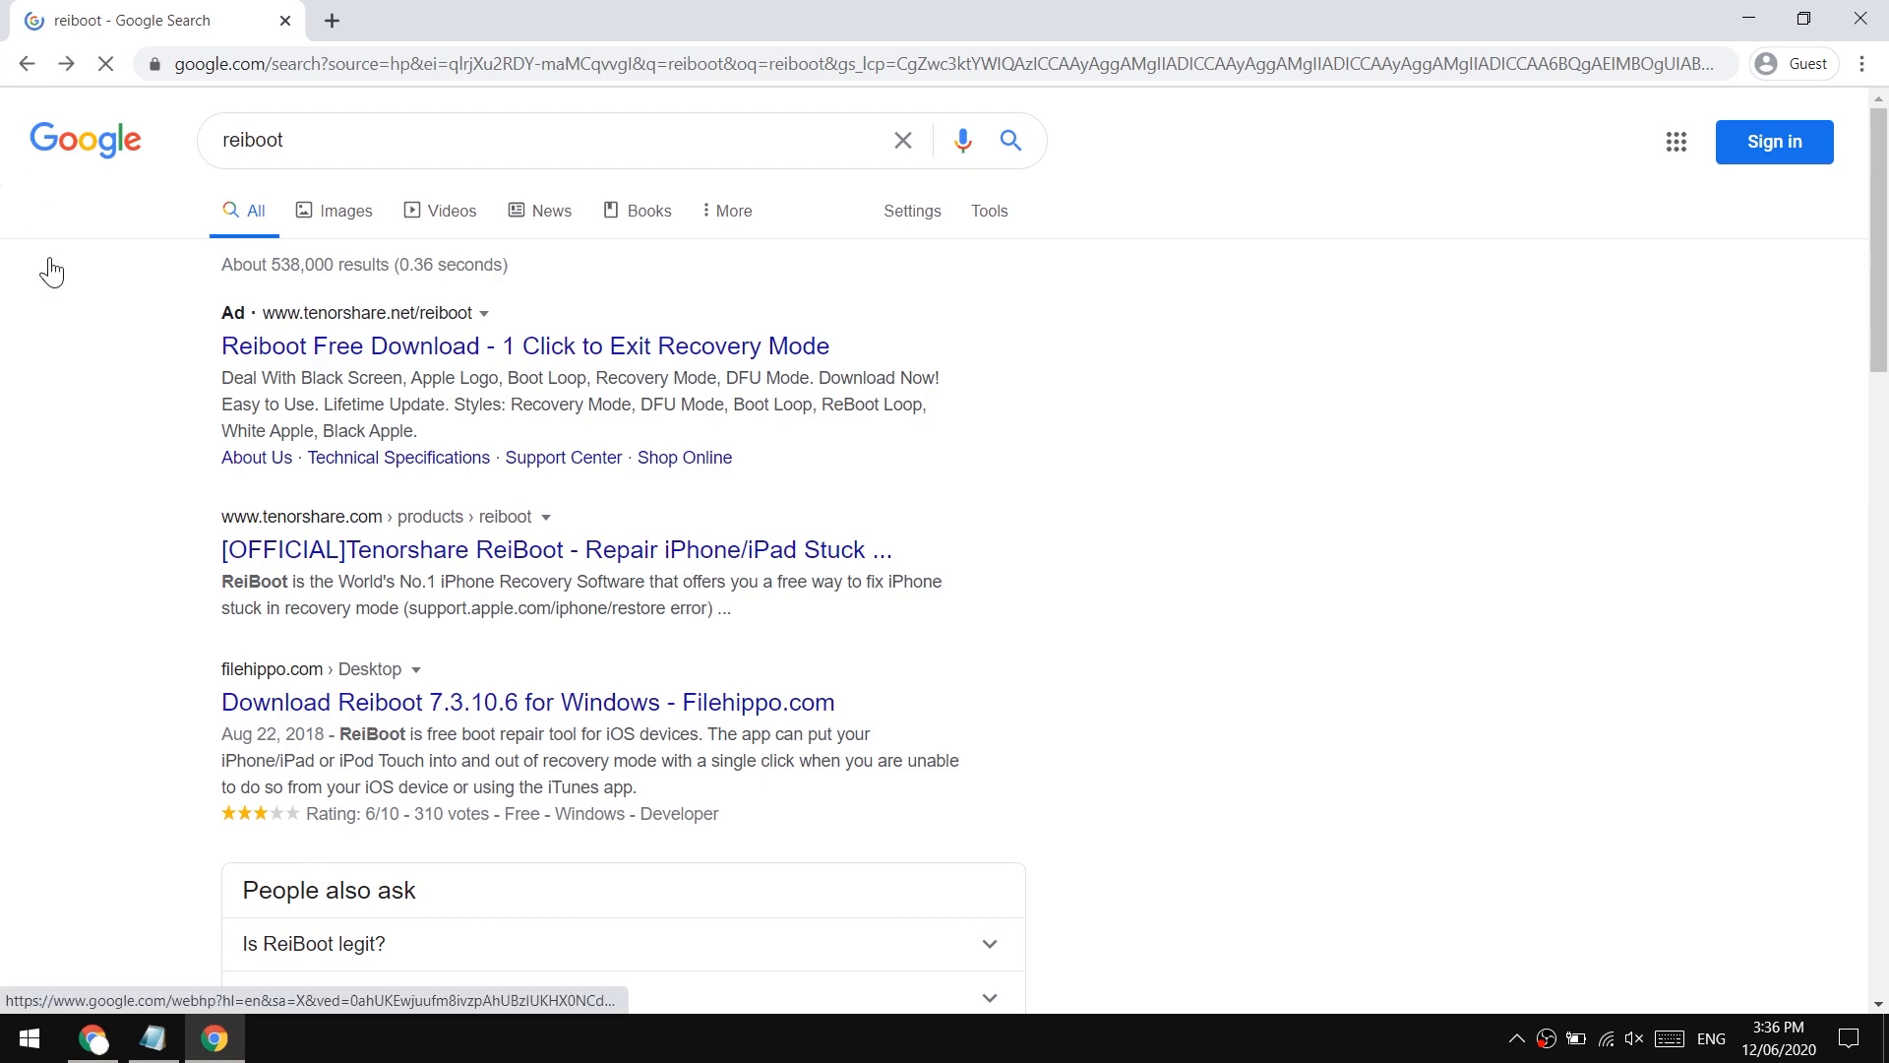
{"action": "scroll", "scroll_direction": "down", "scroll_amount": 3}
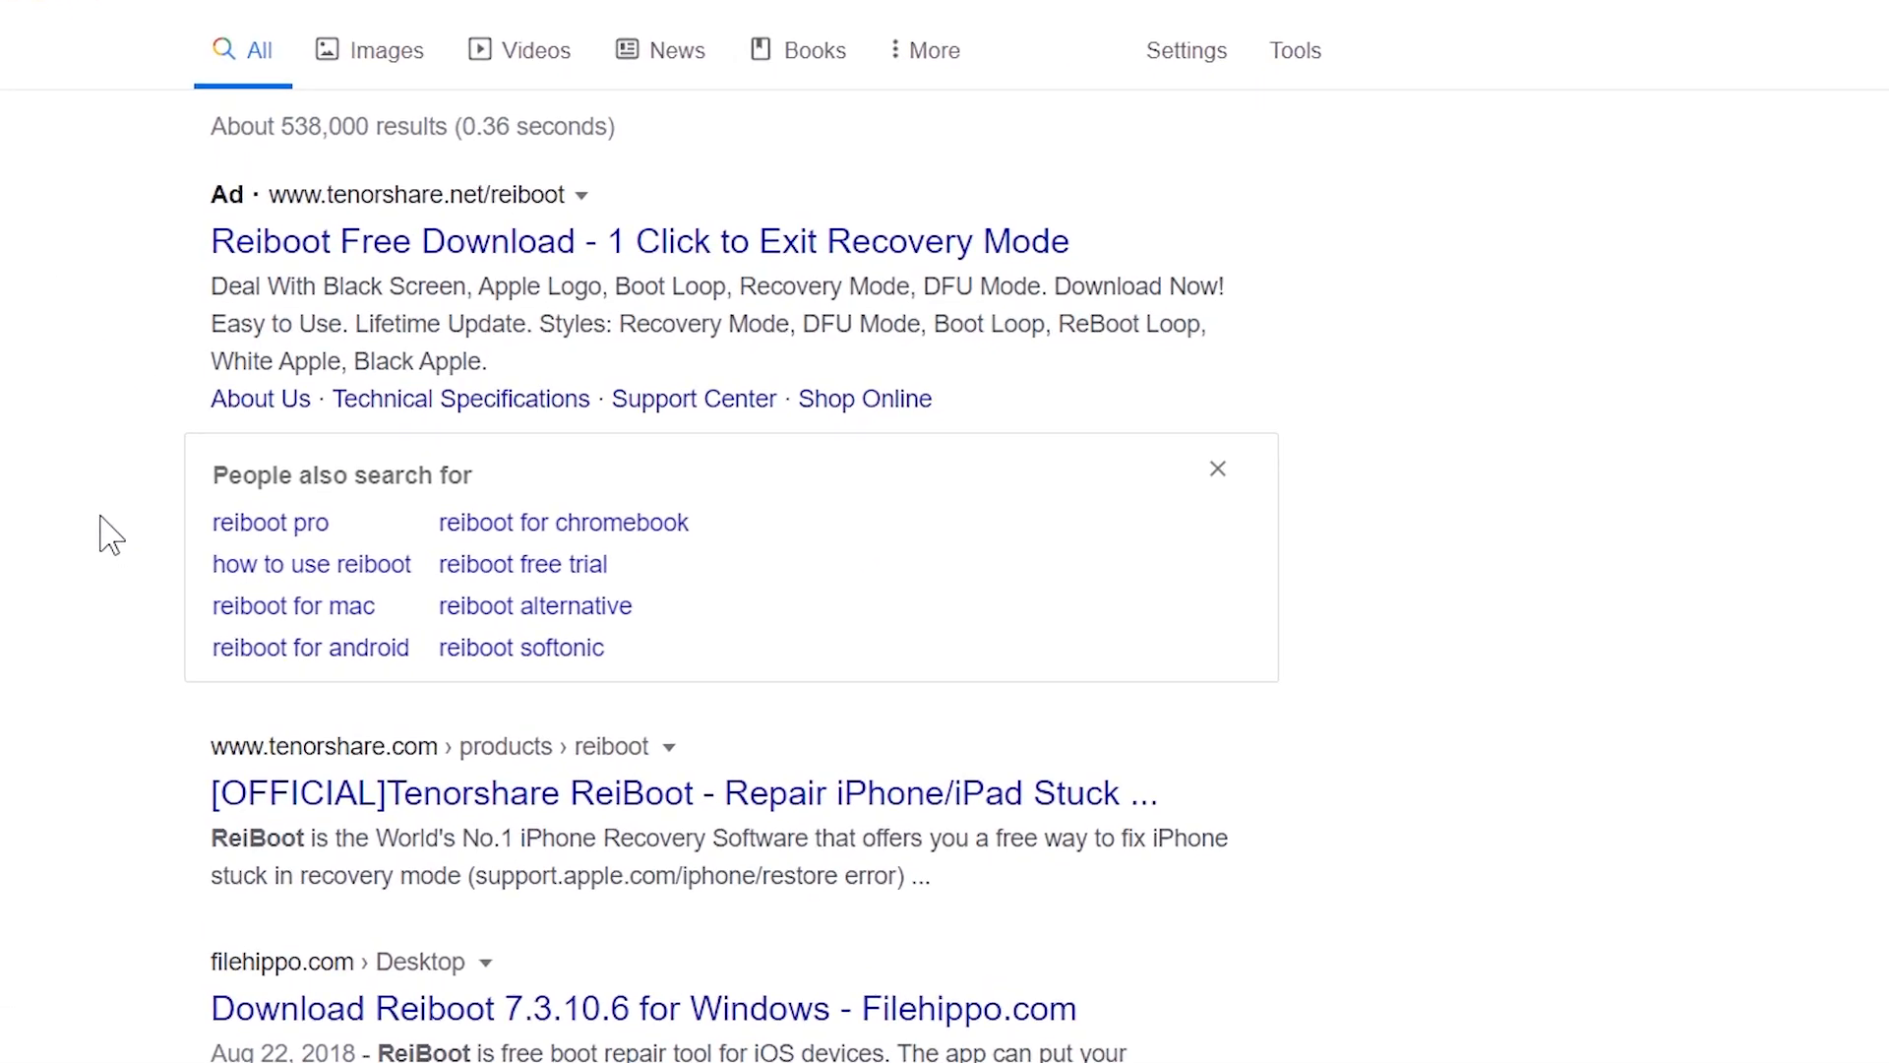
{"action": "scroll", "scroll_direction": "down", "scroll_amount": 3}
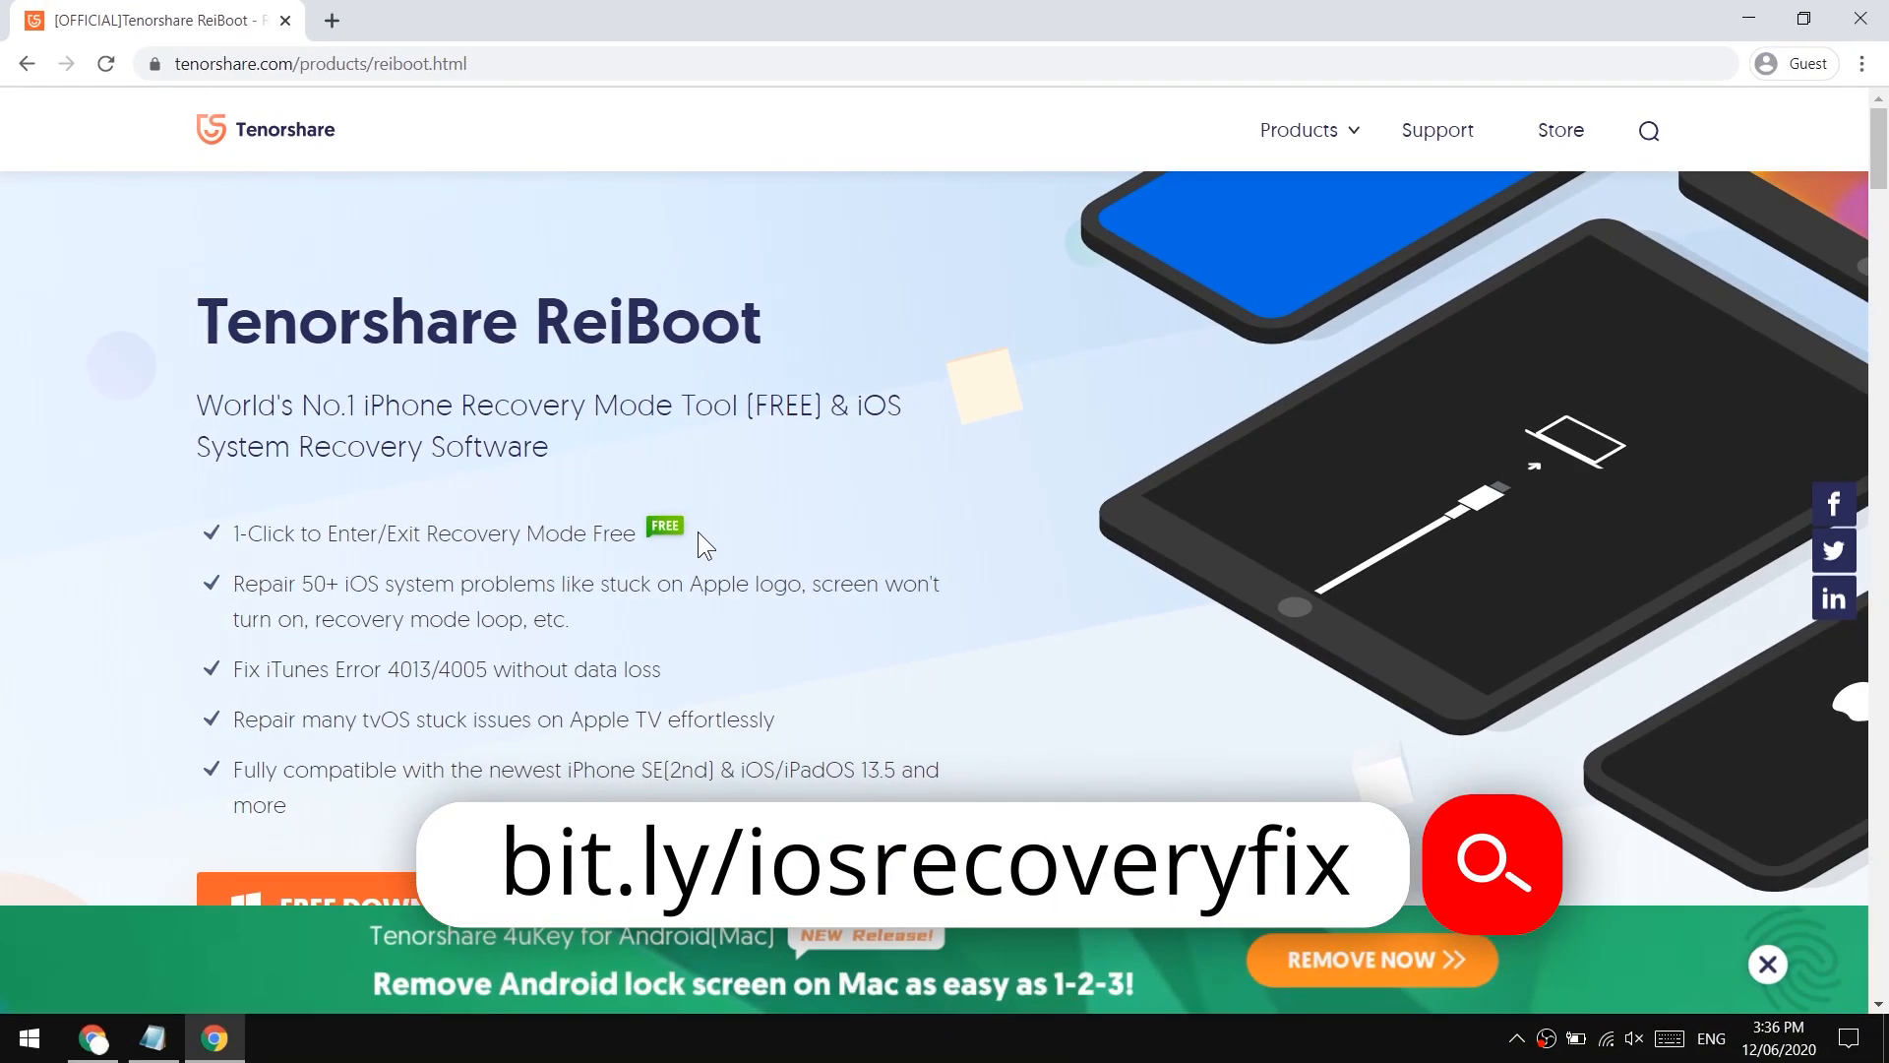
{"action": "mouse_move", "coordinate": [1564, 750]}
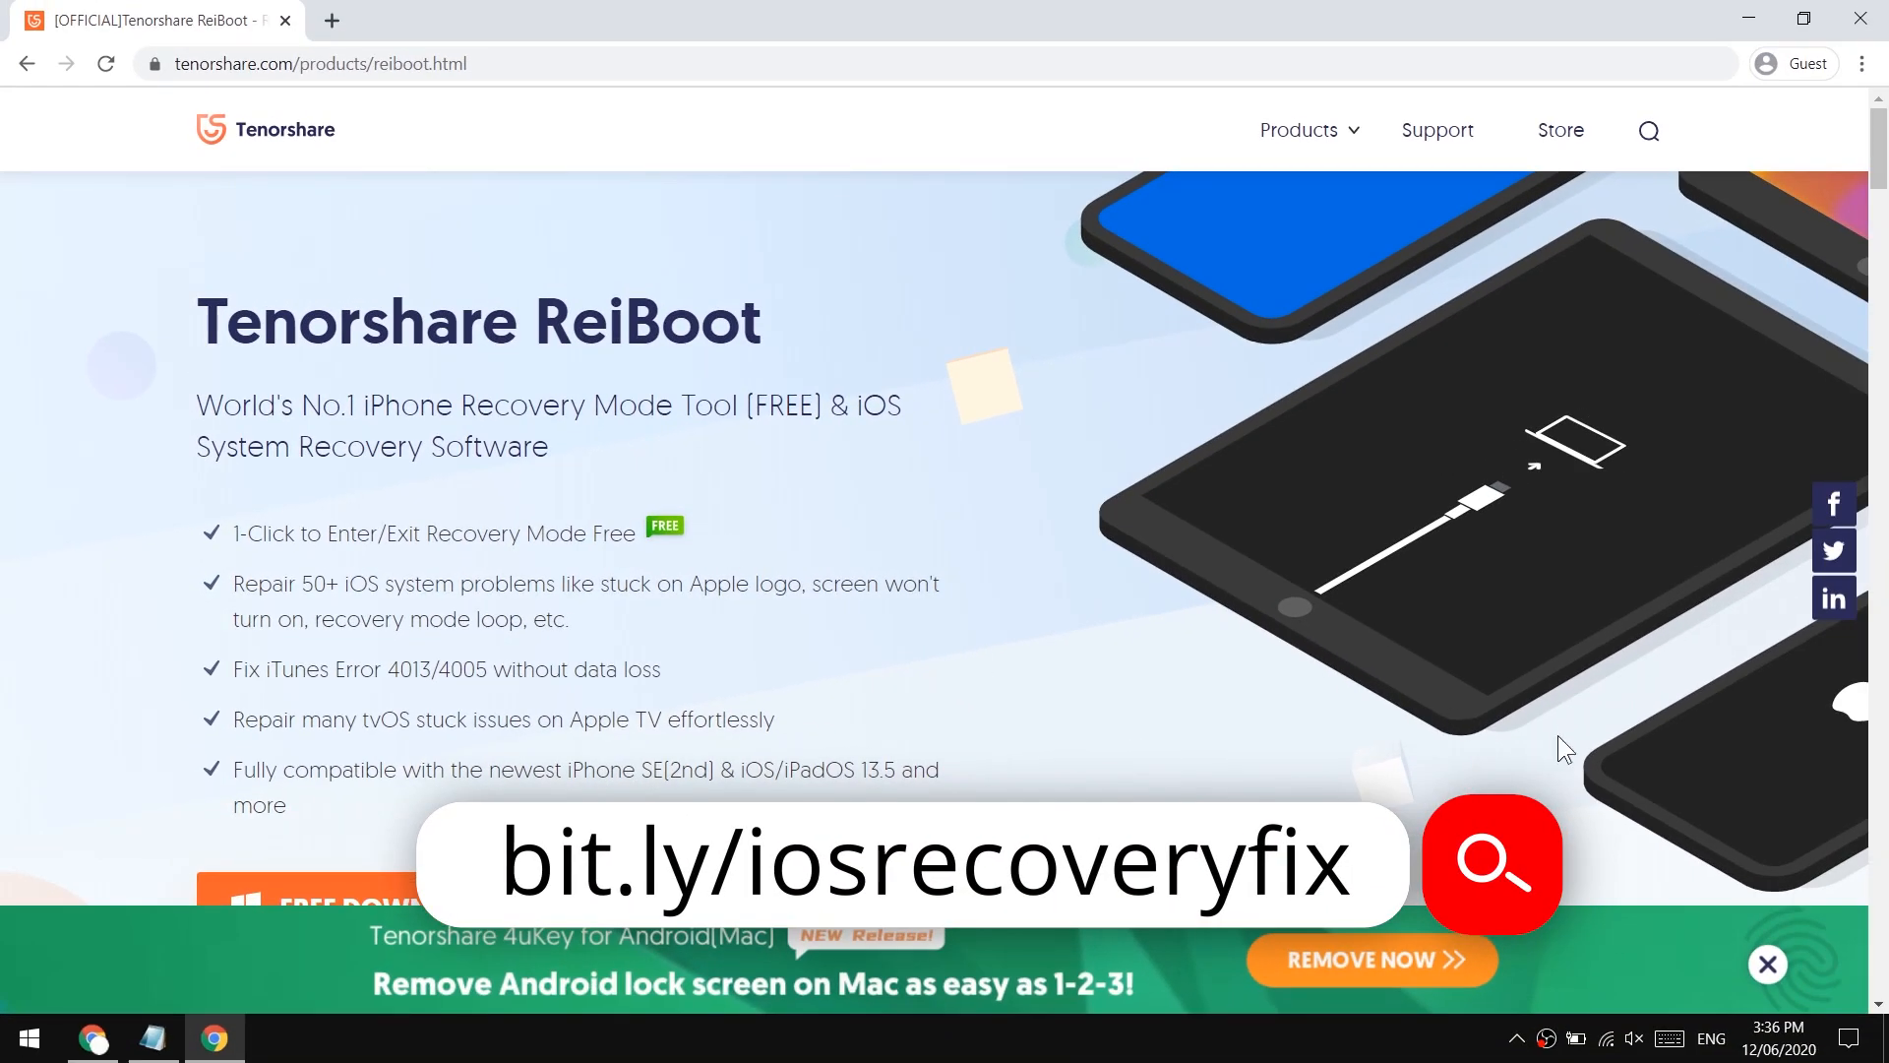
Dismiss the 4uKey banner, review the ReiBoot features and start the free Windows download.
{"action": "left_click", "coordinate": [1767, 962]}
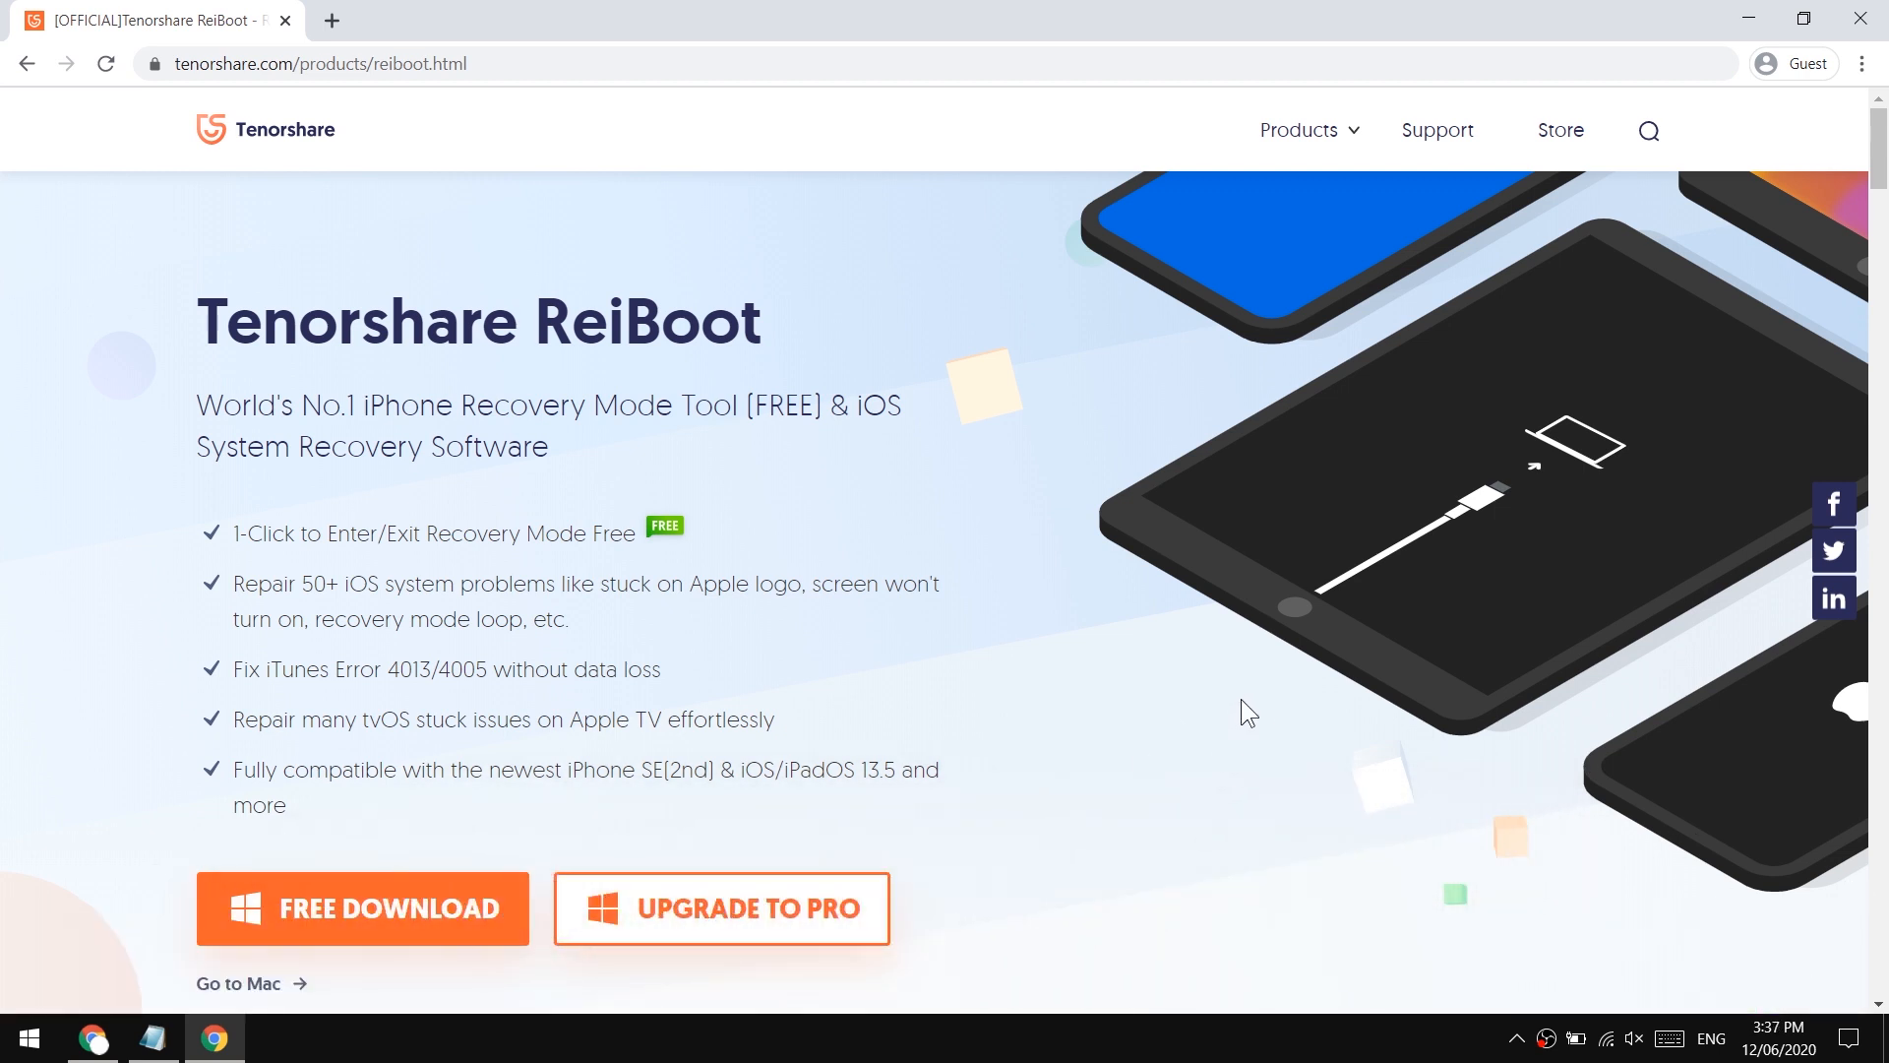
{"action": "mouse_move", "coordinate": [1757, 347]}
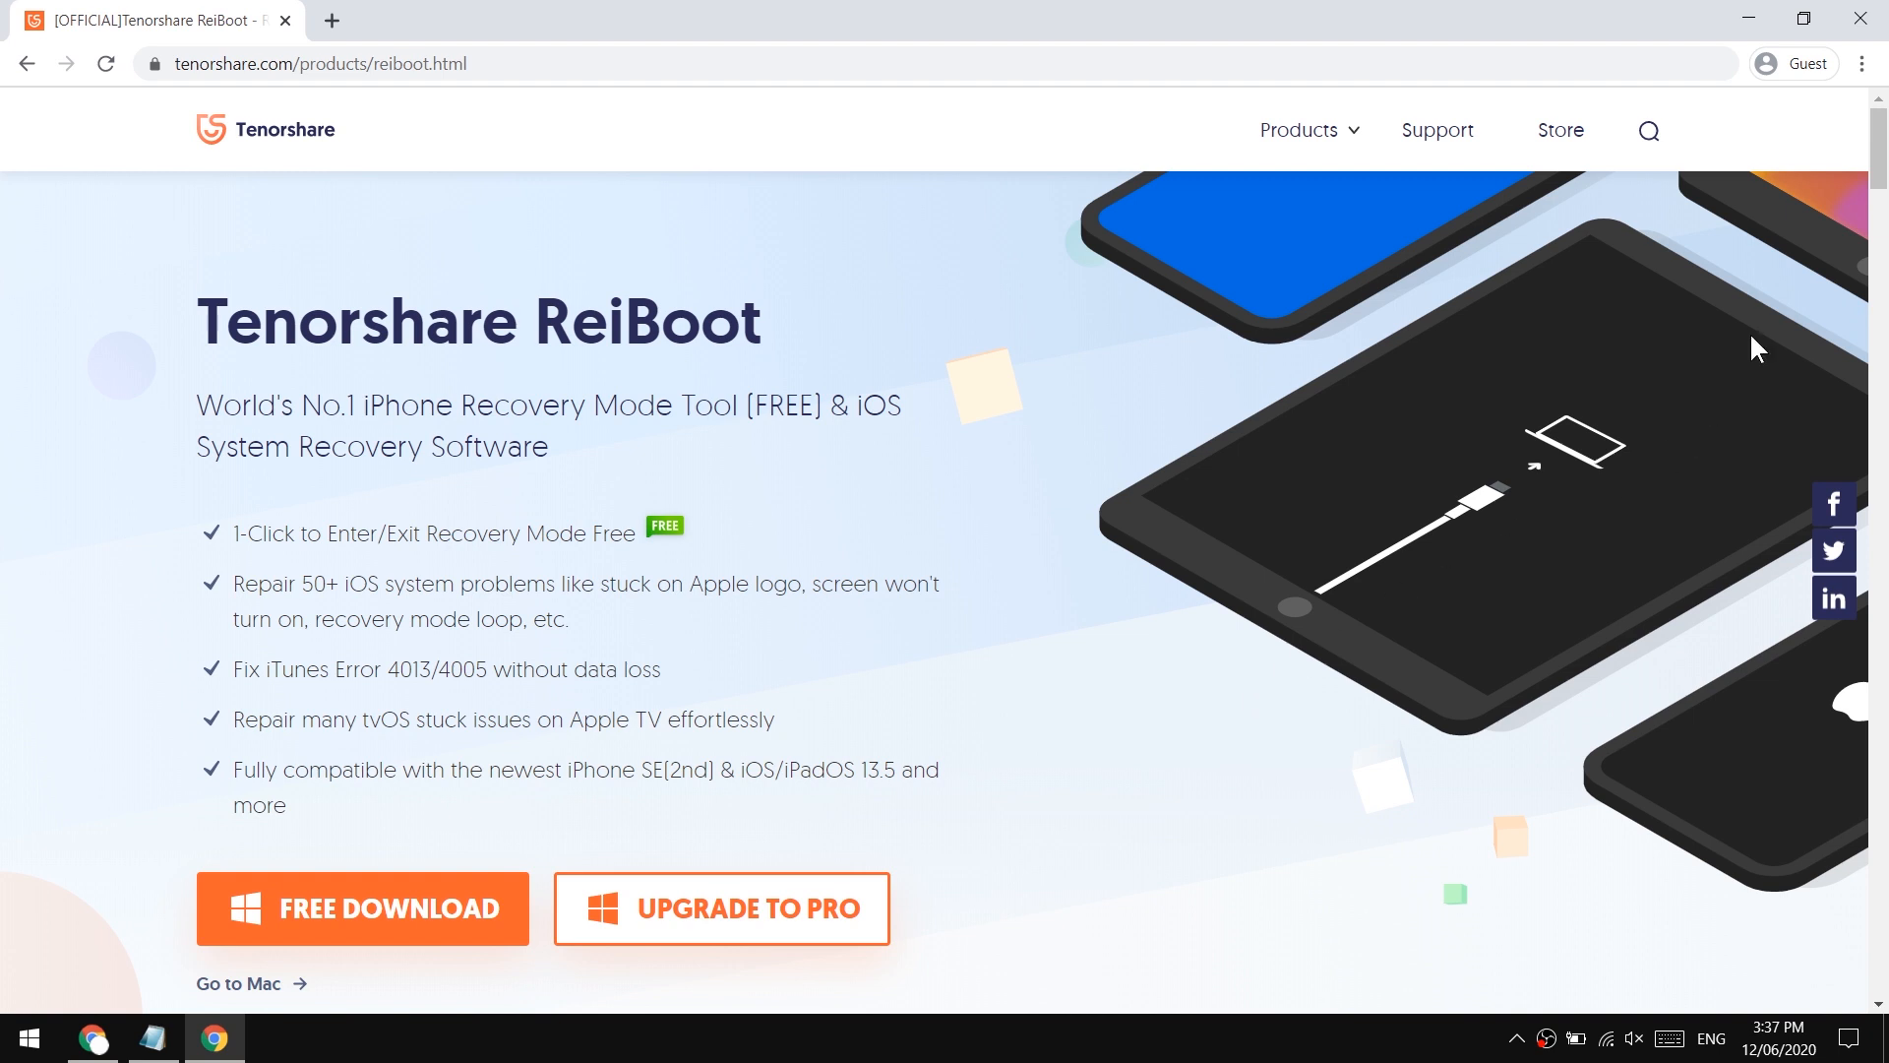
{"action": "scroll", "scroll_direction": "down", "scroll_amount": 3}
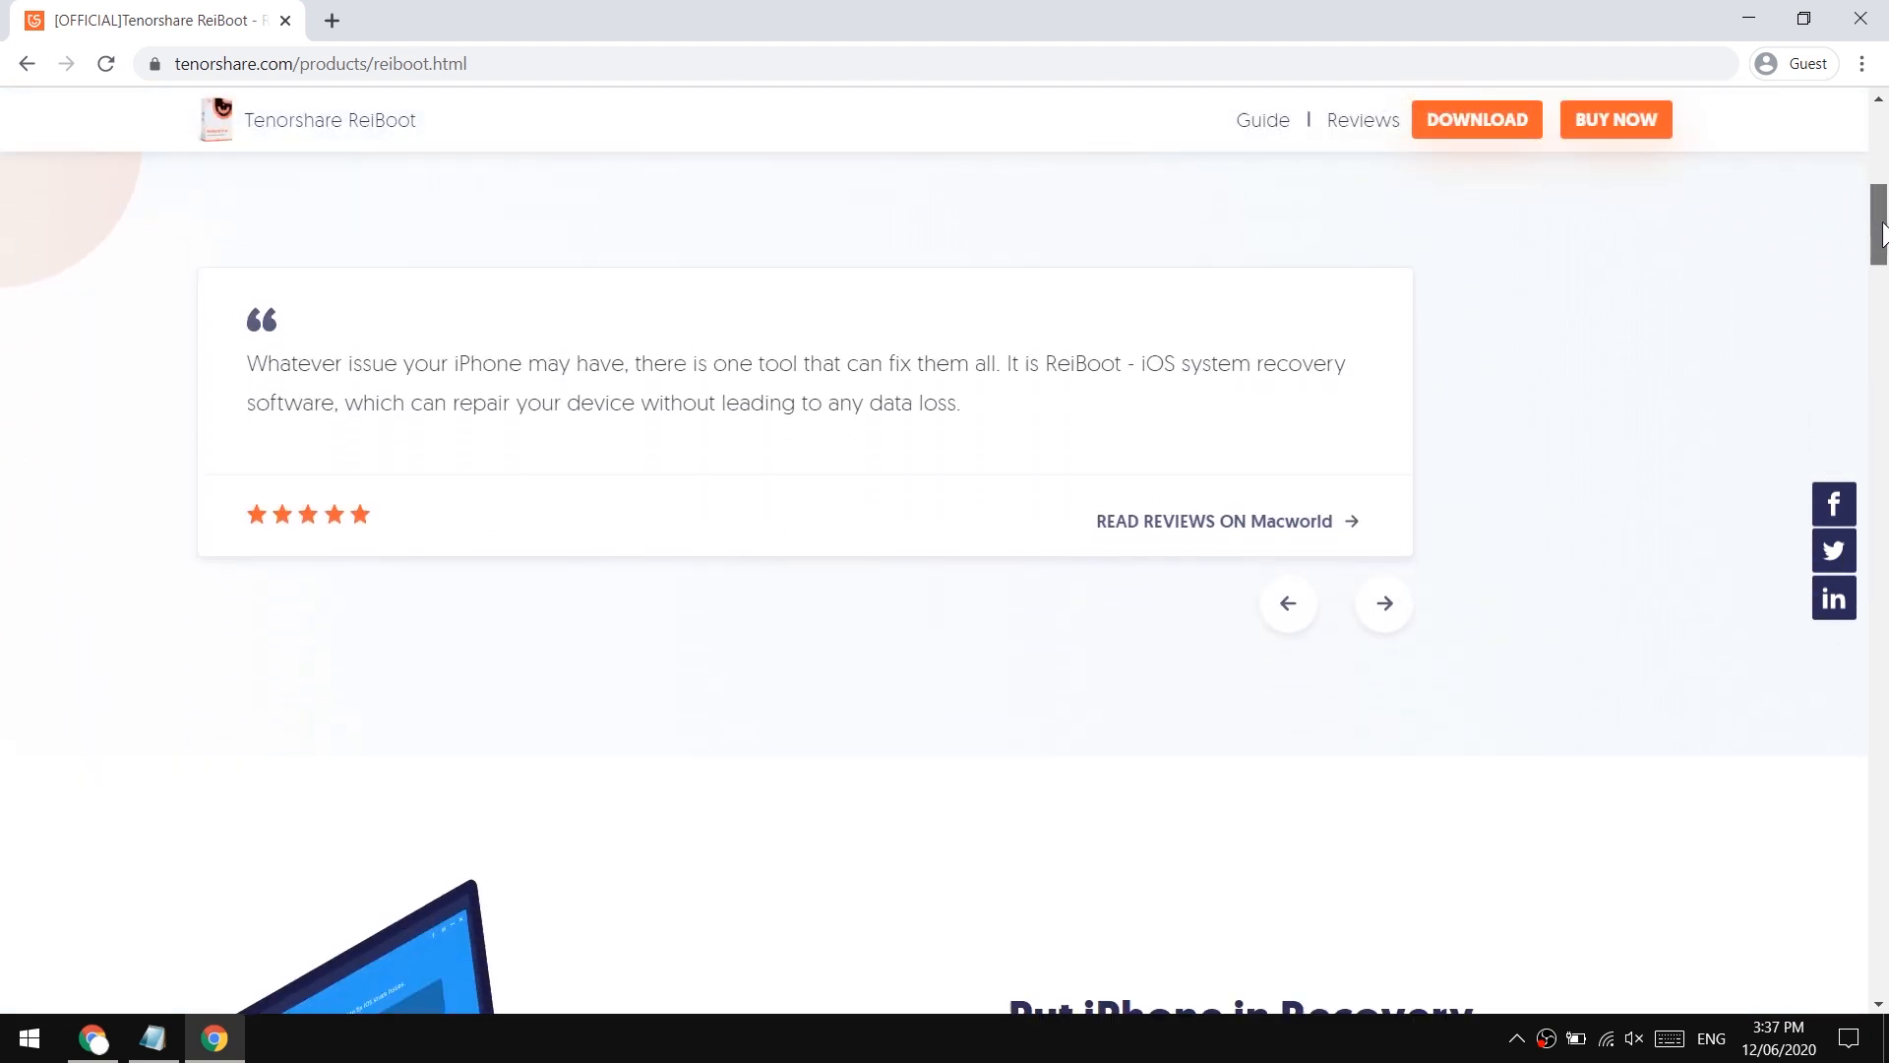
{"action": "scroll", "scroll_direction": "down", "scroll_amount": 3}
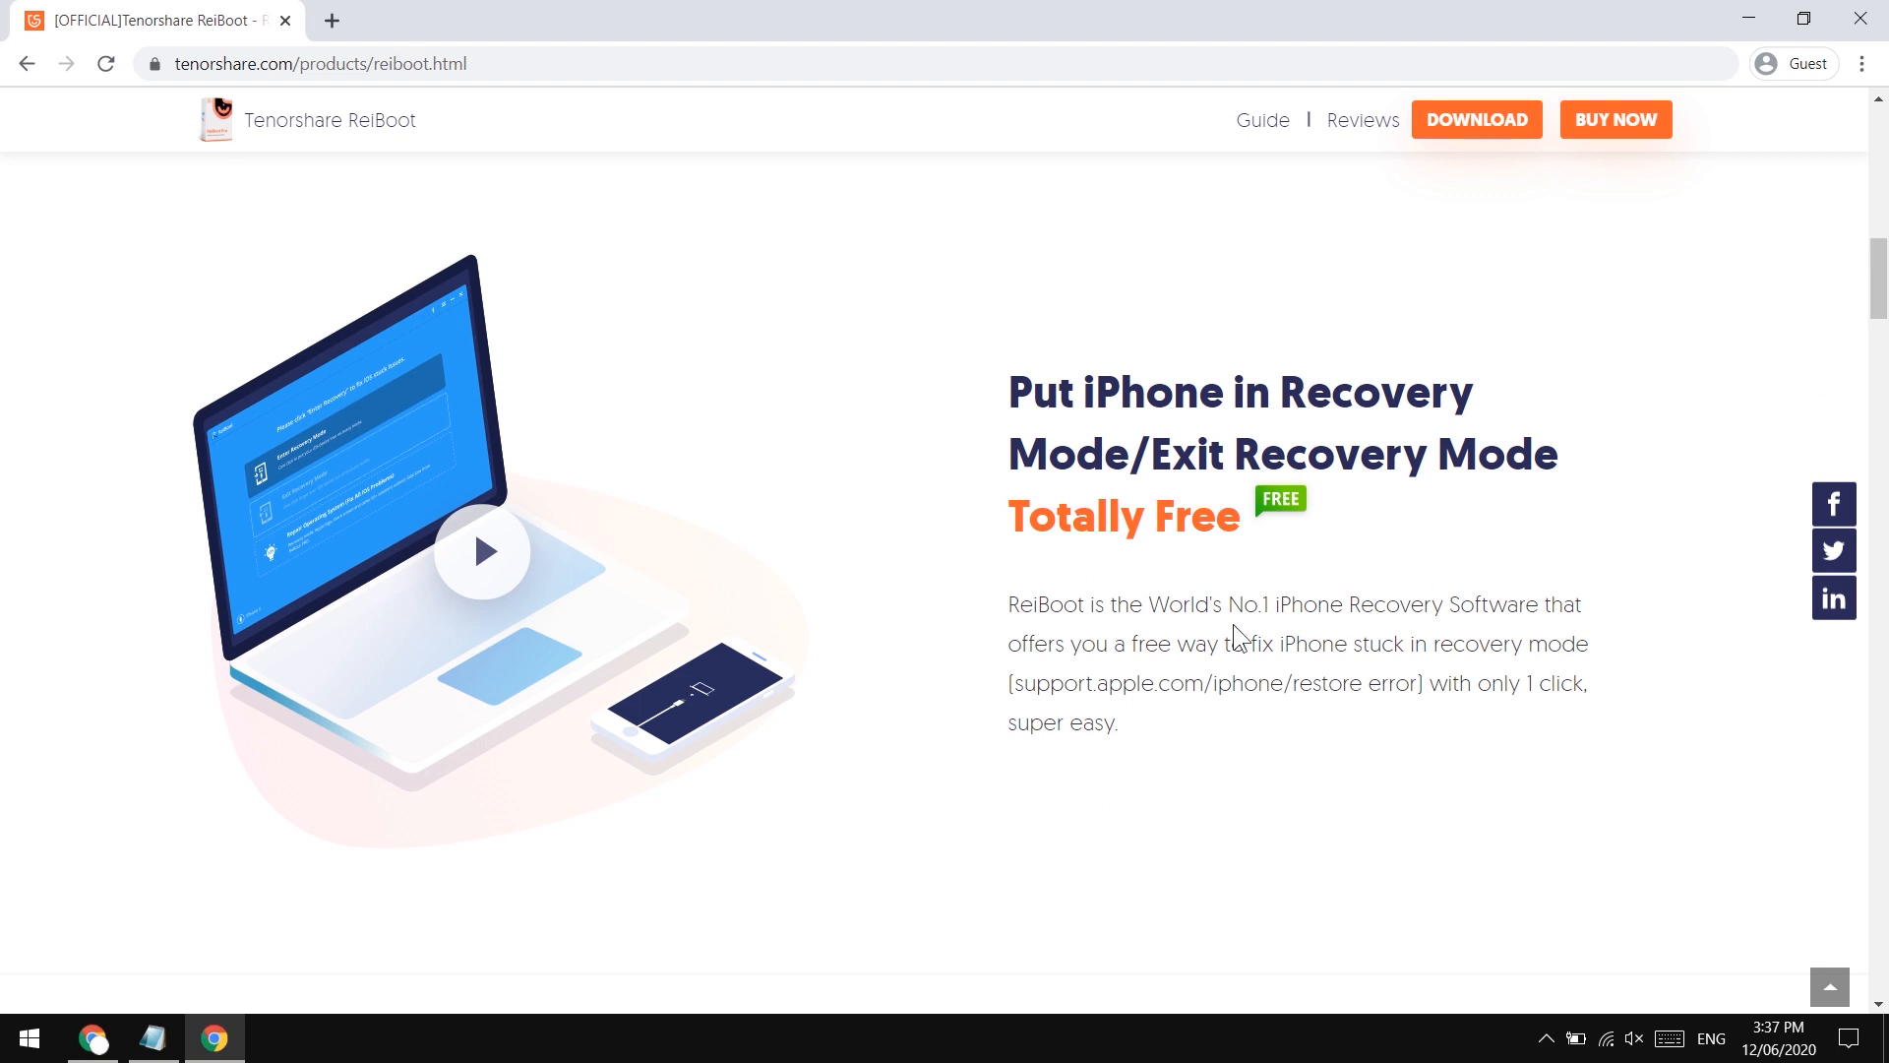
{"action": "scroll", "scroll_direction": "down", "scroll_amount": 3}
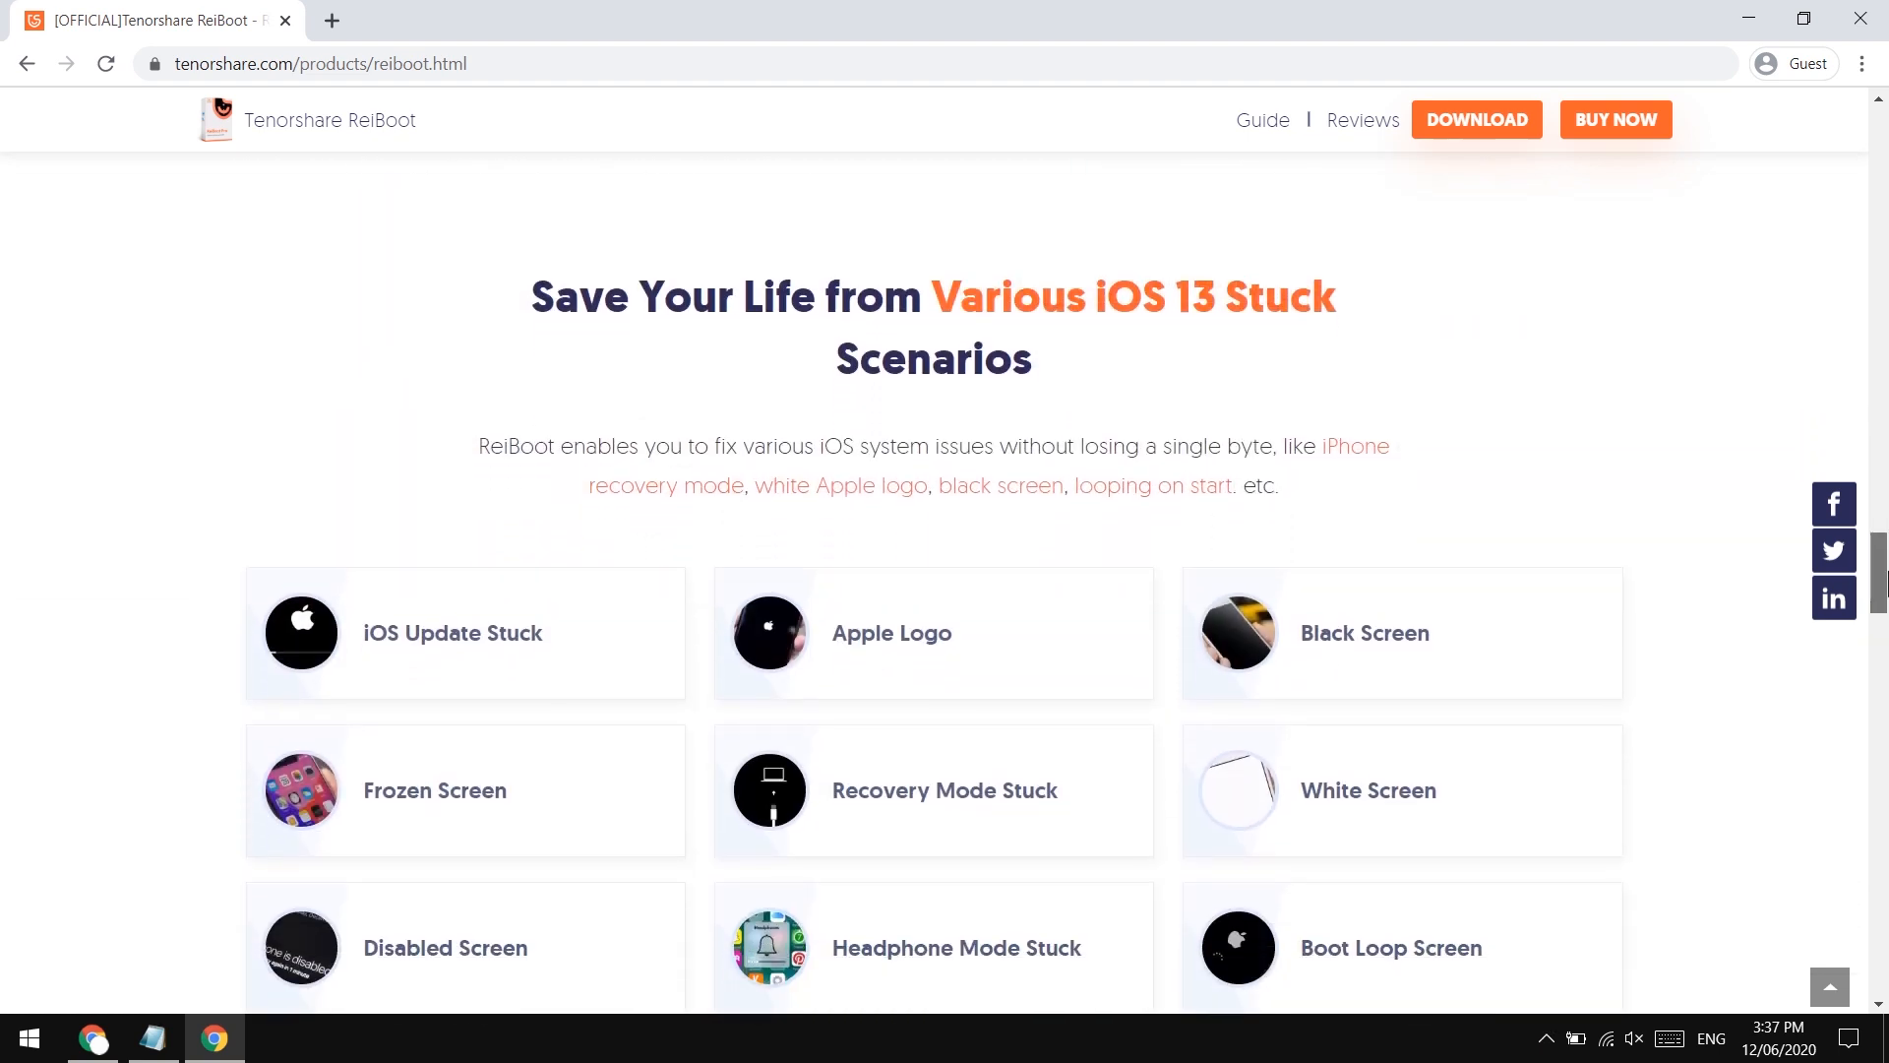
{"action": "scroll", "scroll_direction": "down", "scroll_amount": 3}
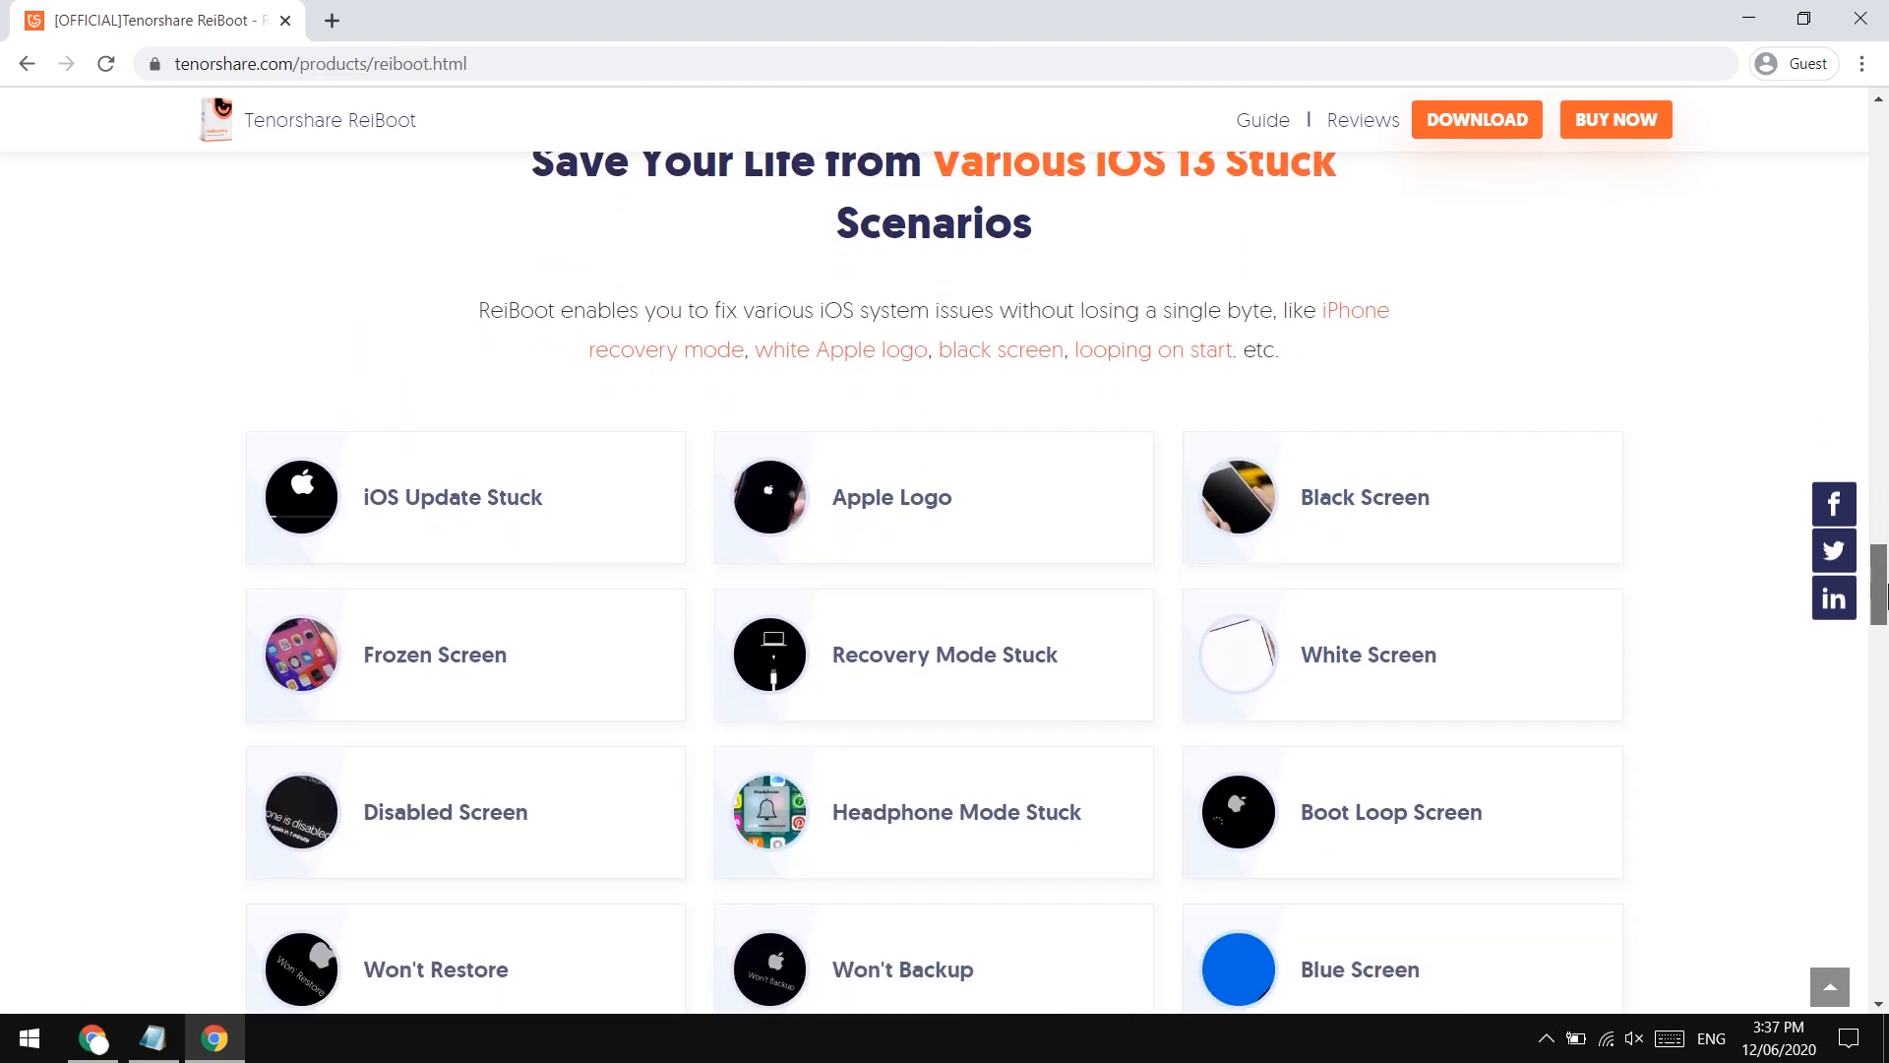
{"action": "scroll", "scroll_direction": "down", "scroll_amount": 3}
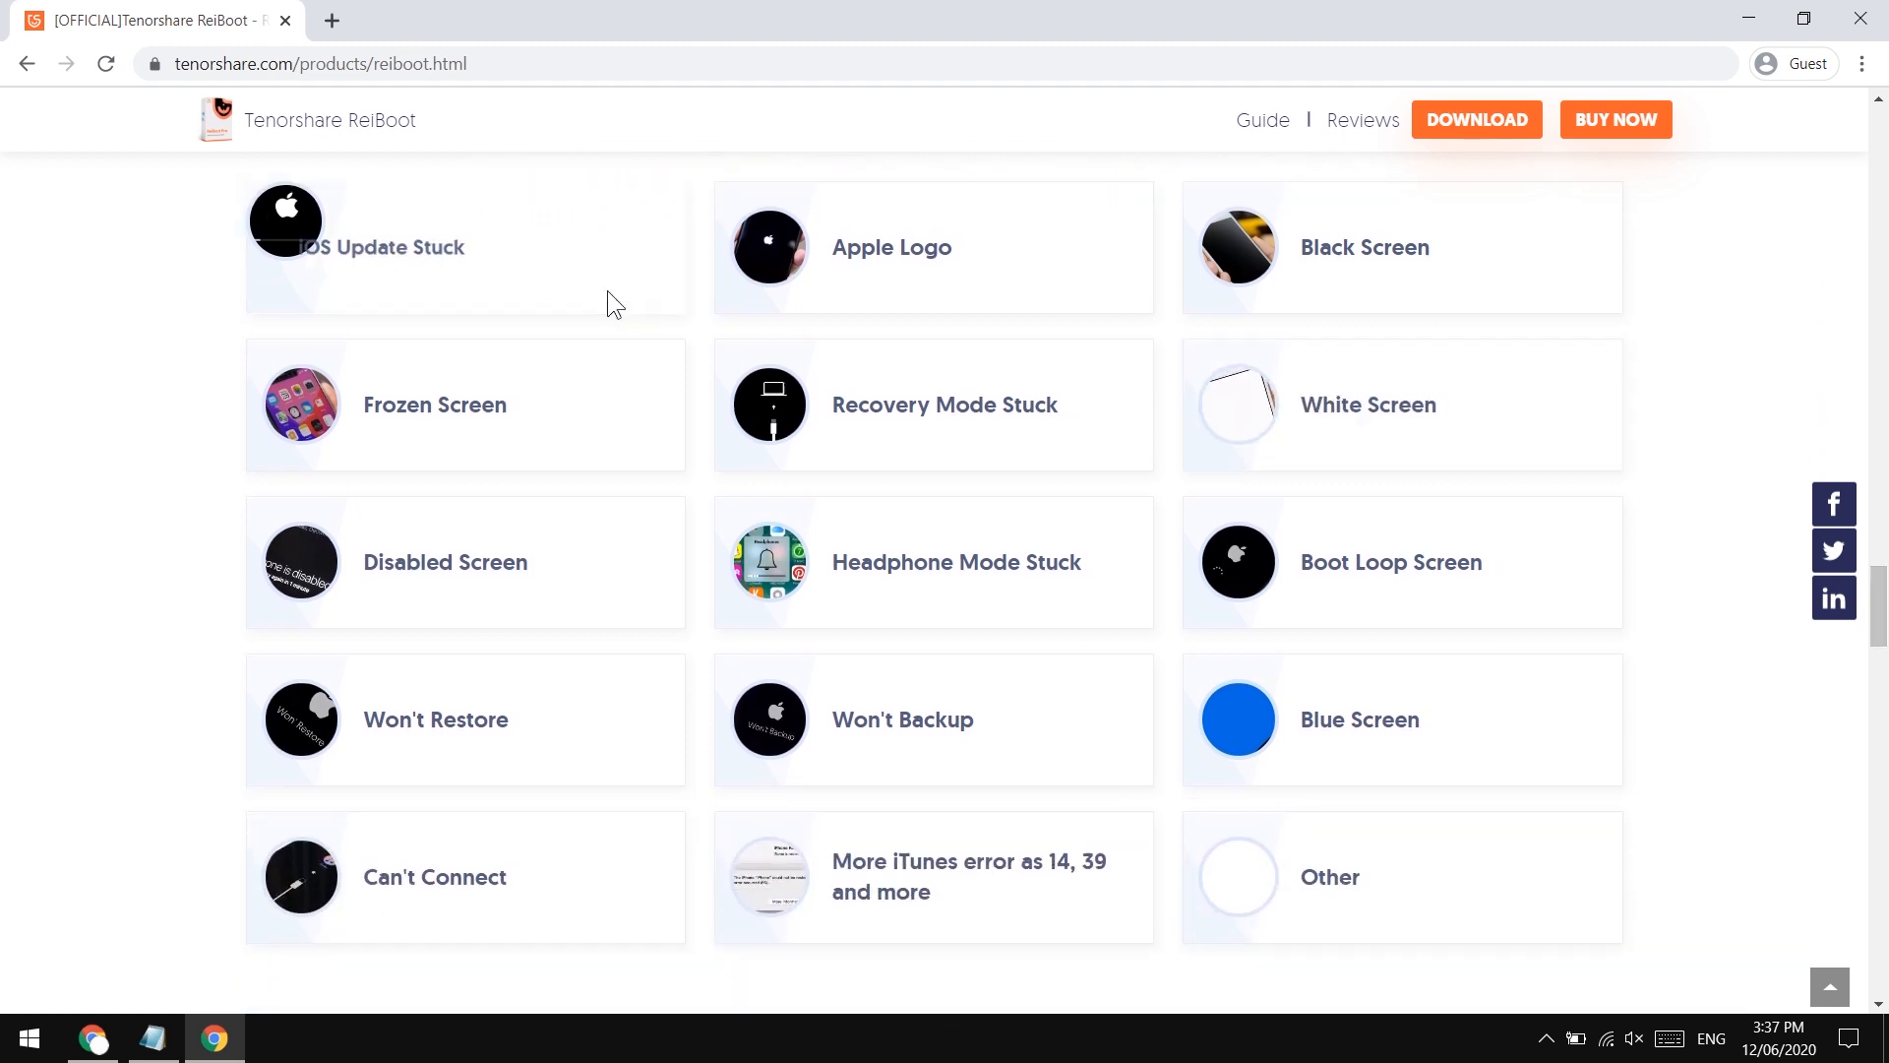
{"action": "mouse_move", "coordinate": [1372, 324]}
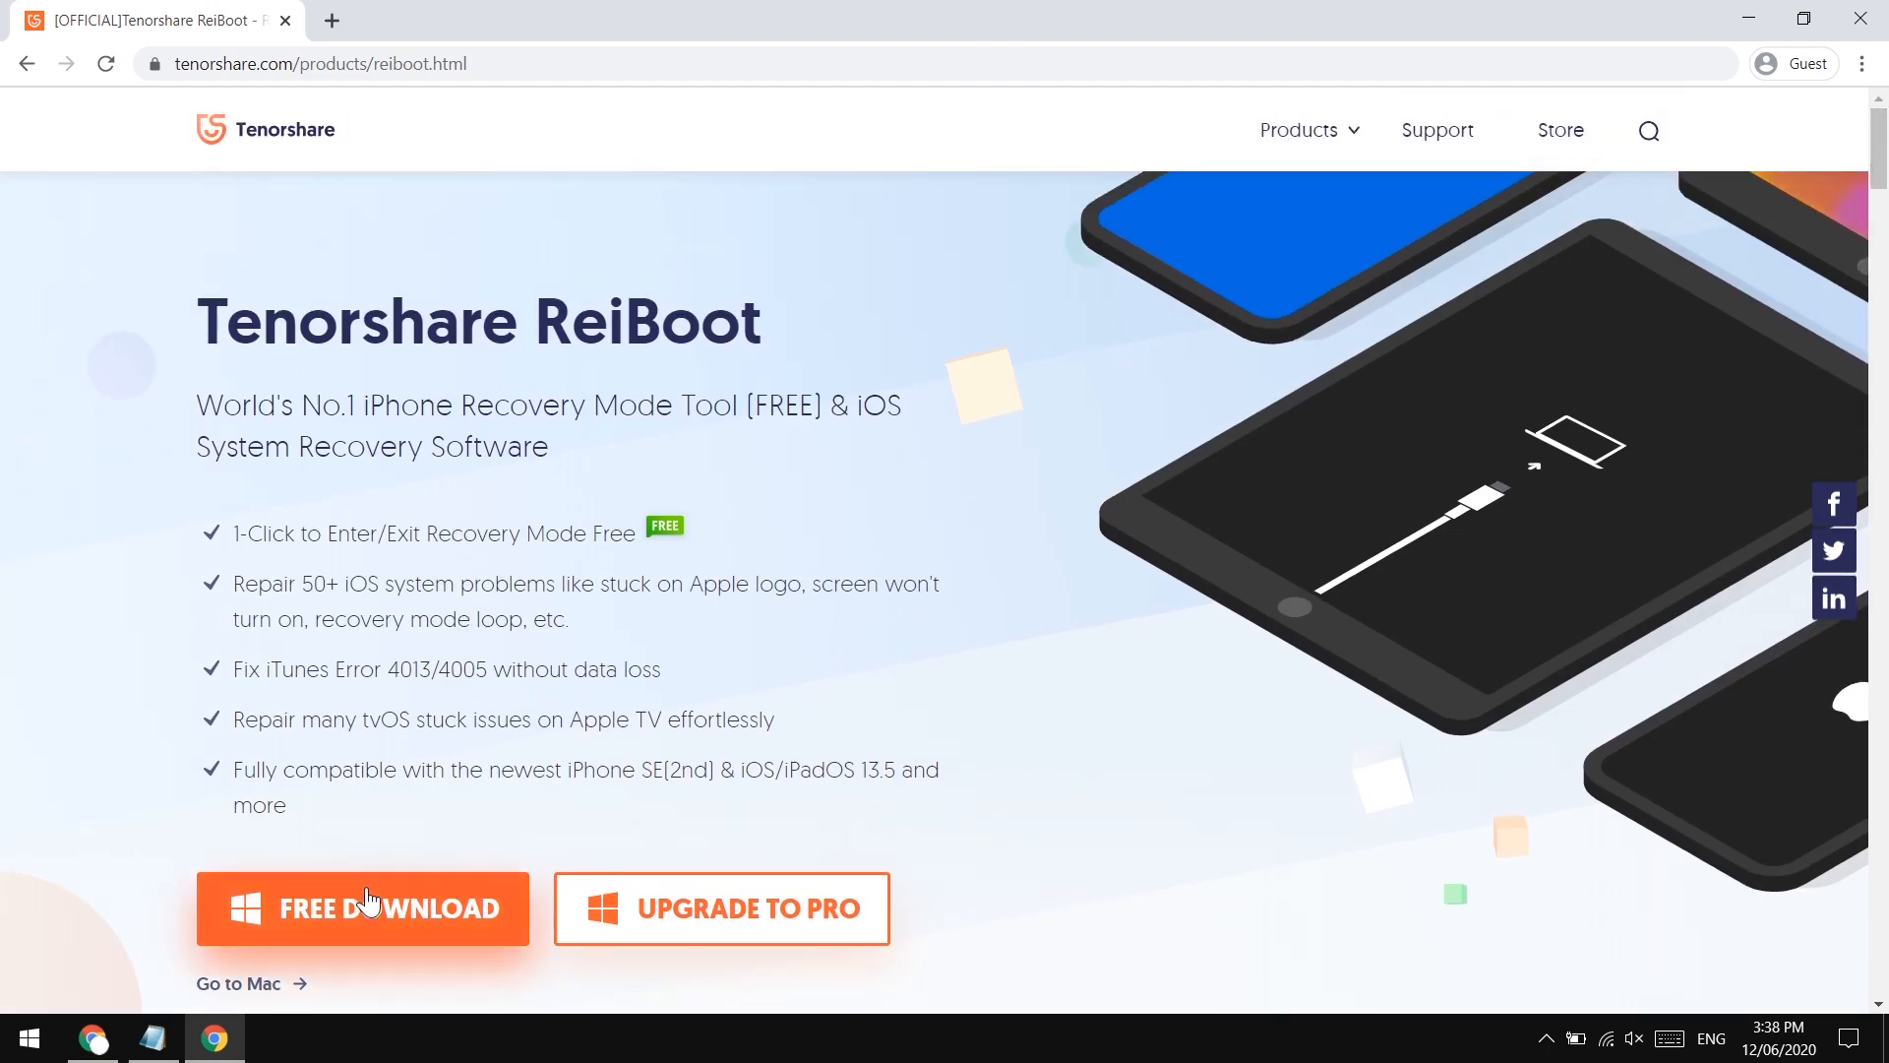
{"action": "left_click", "coordinate": [362, 907]}
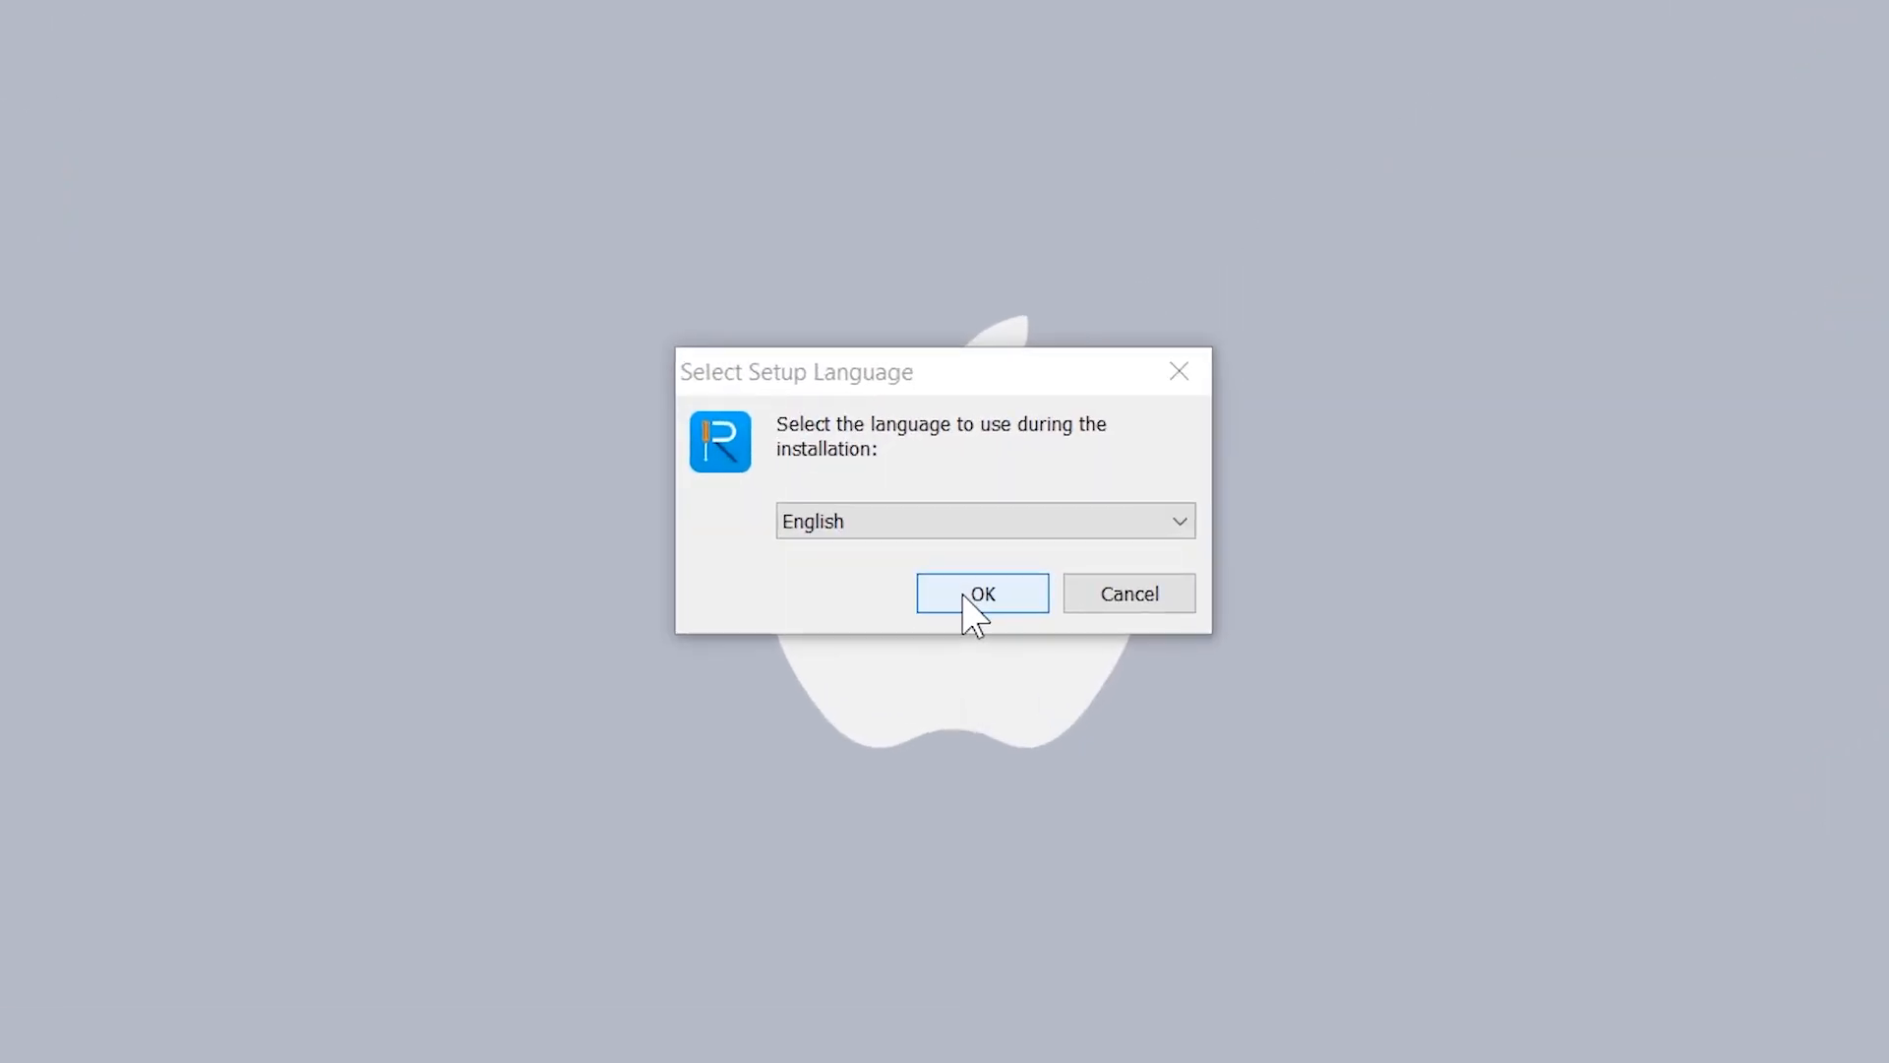
Install ReiBoot with English as setup language and launch it after finishing.
{"action": "left_click", "coordinate": [980, 593]}
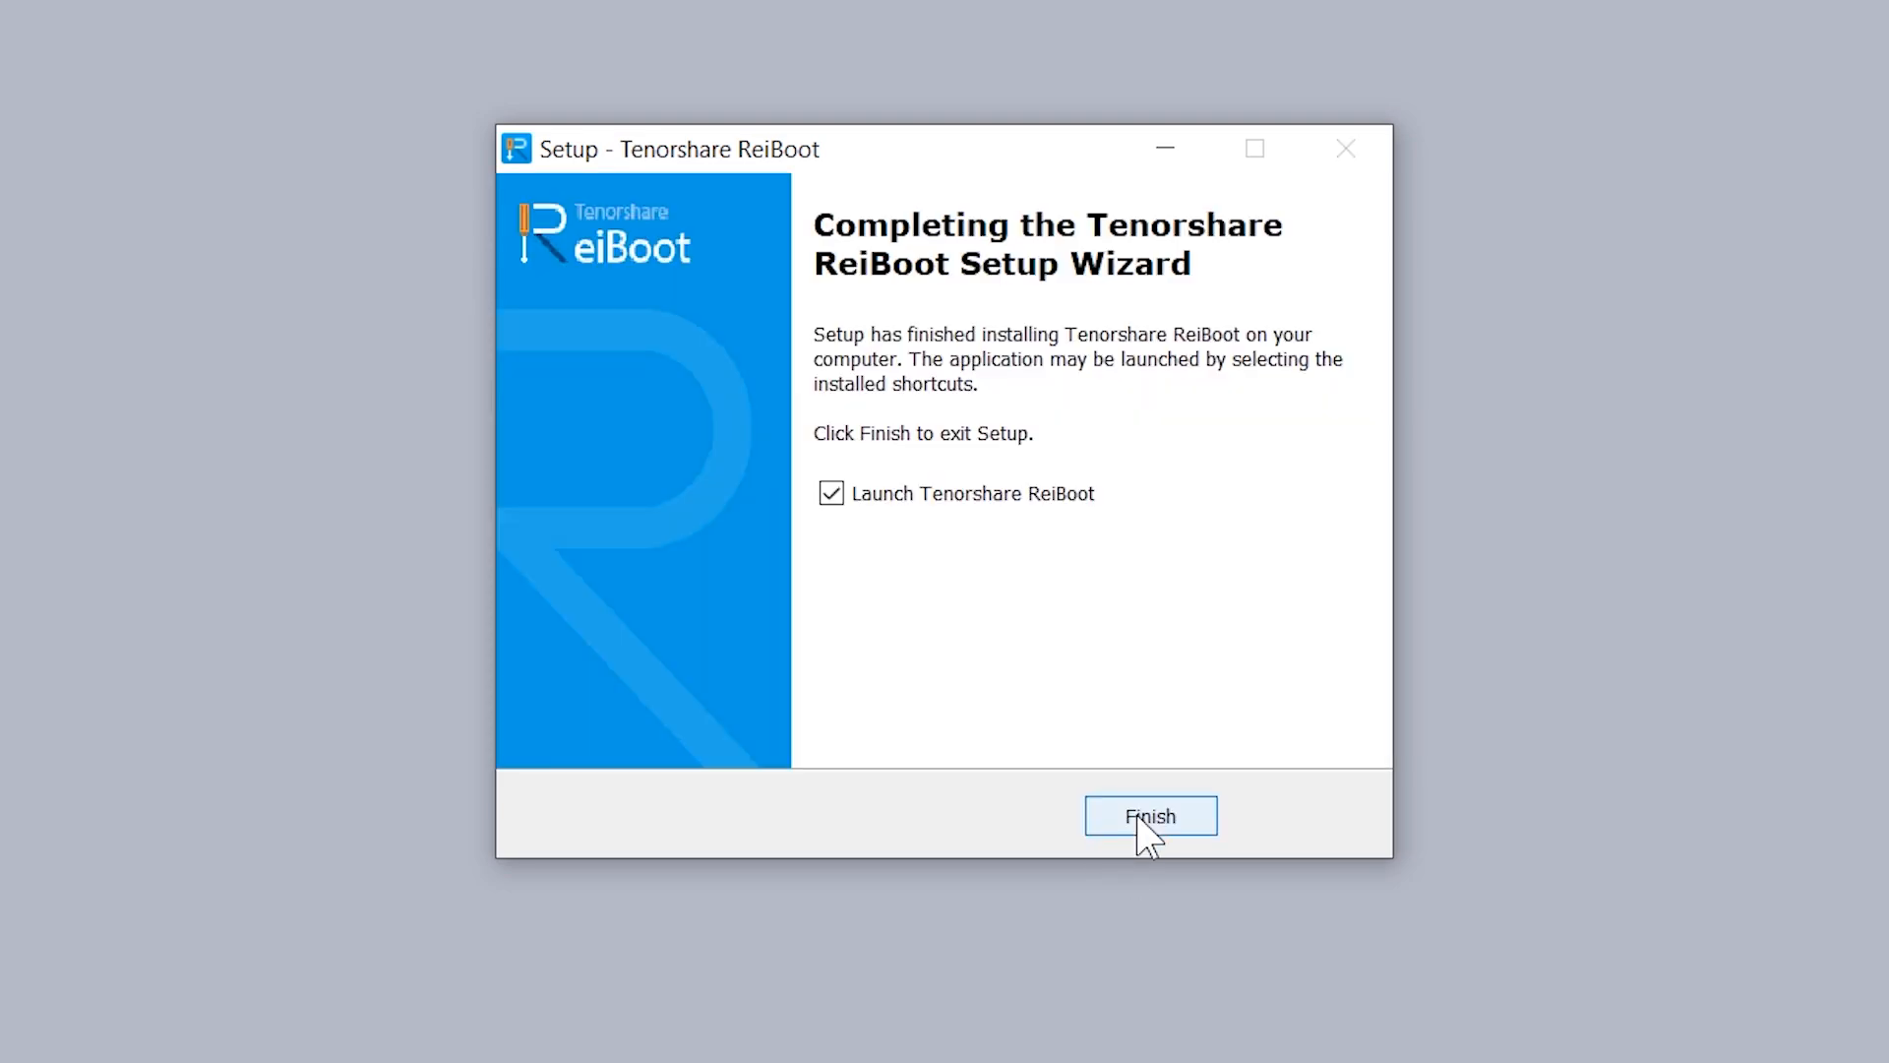
{"action": "left_click", "coordinate": [1147, 814]}
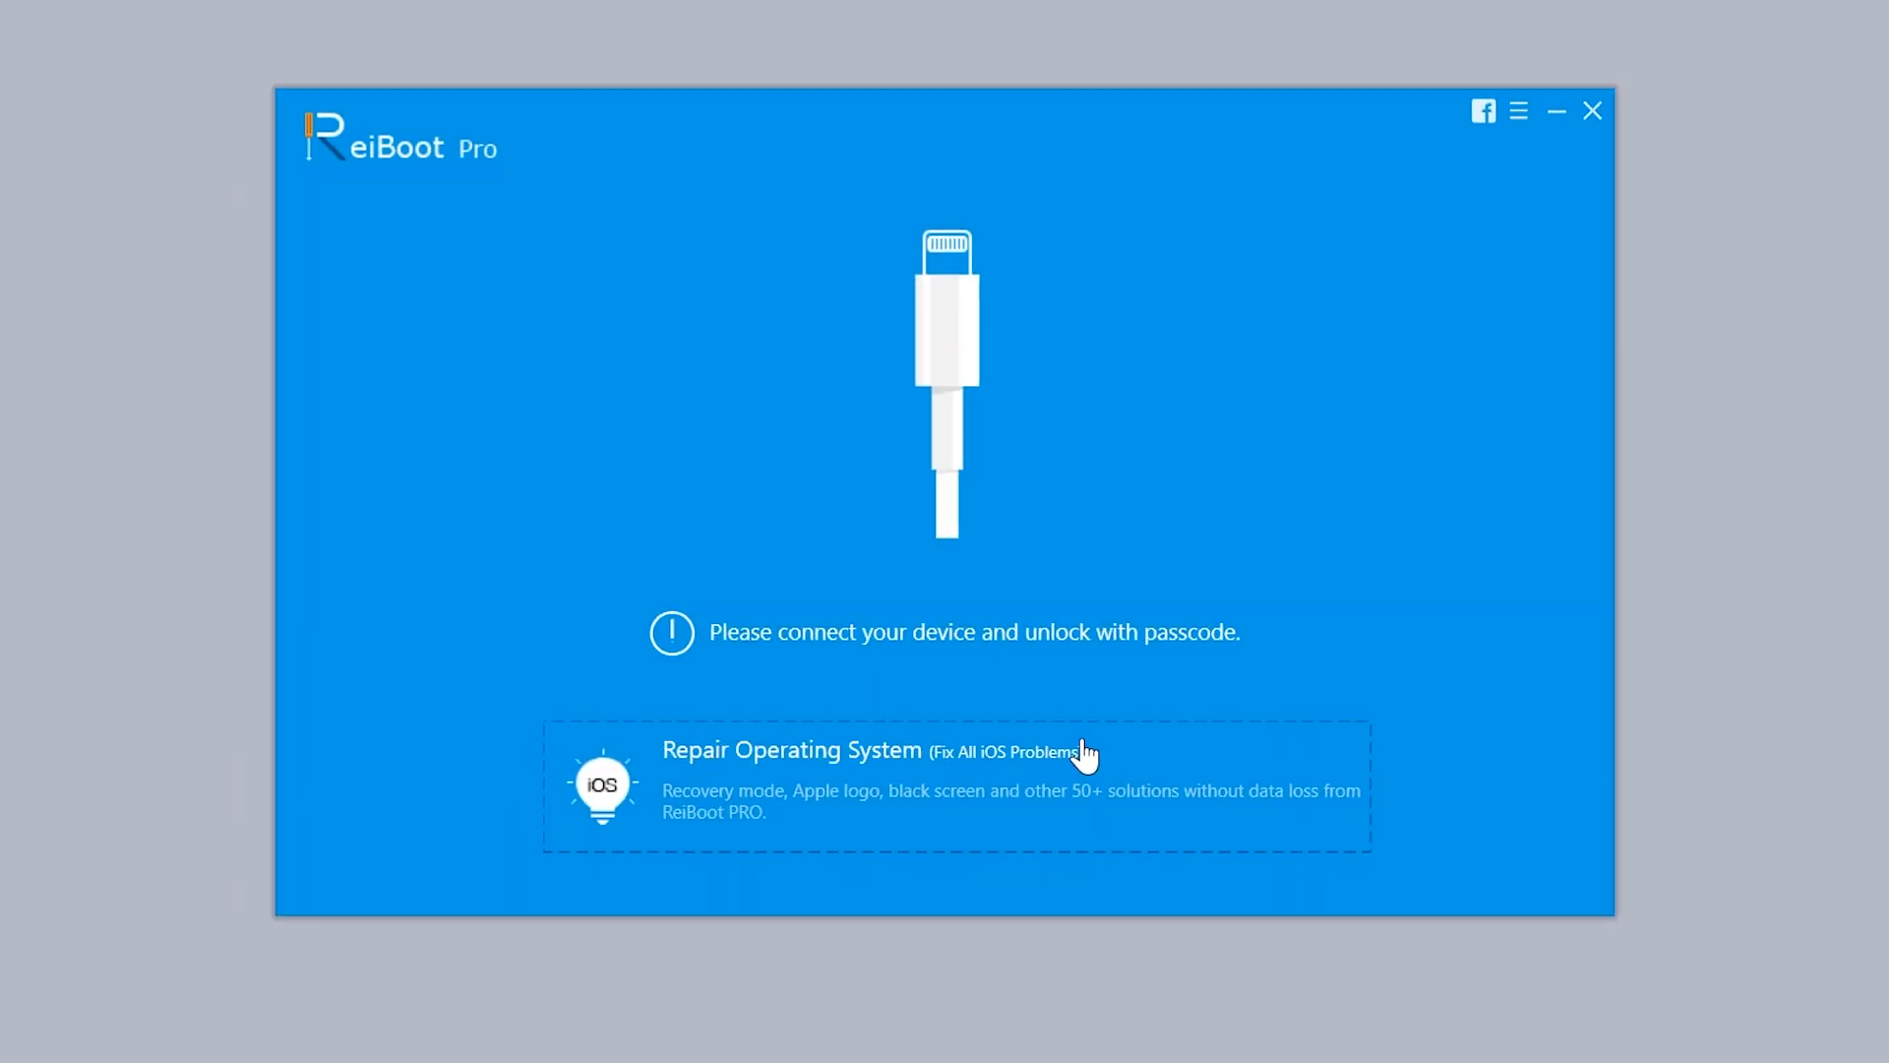
{"action": "mouse_move", "coordinate": [1174, 372]}
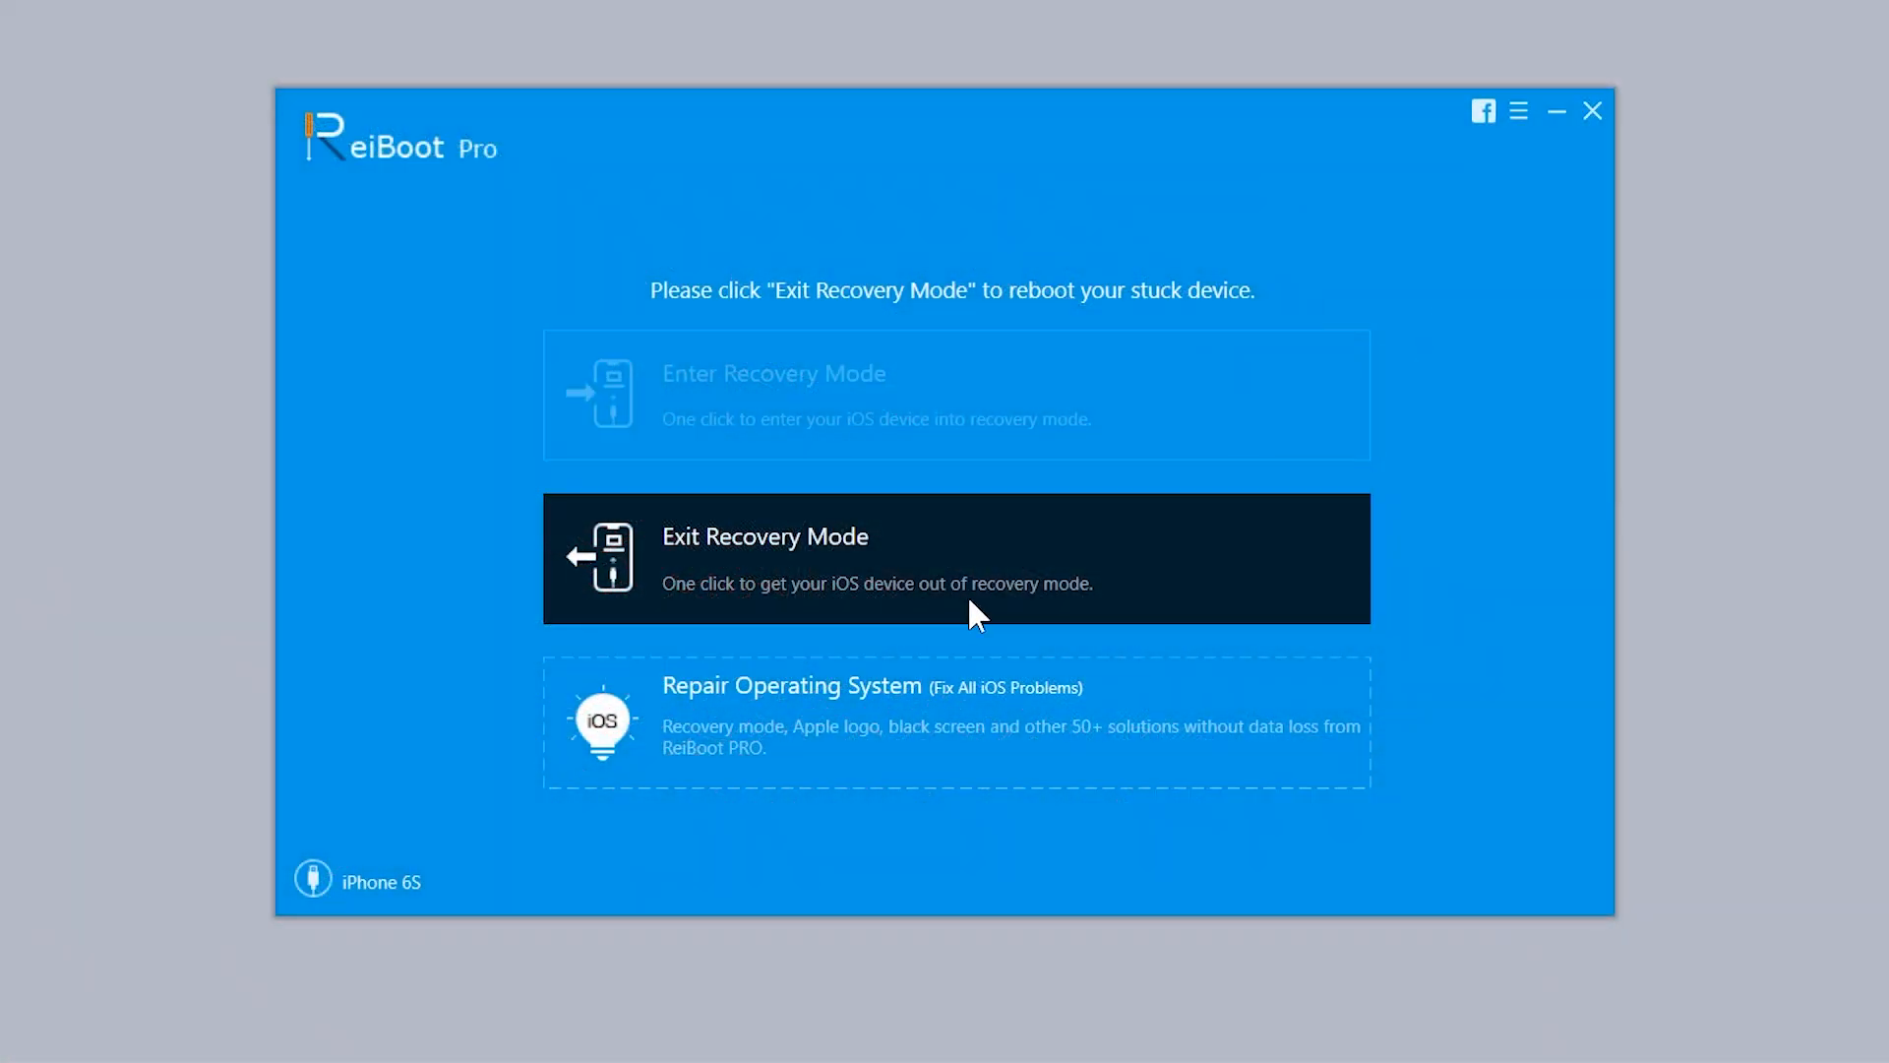
{"action": "mouse_move", "coordinate": [988, 612]}
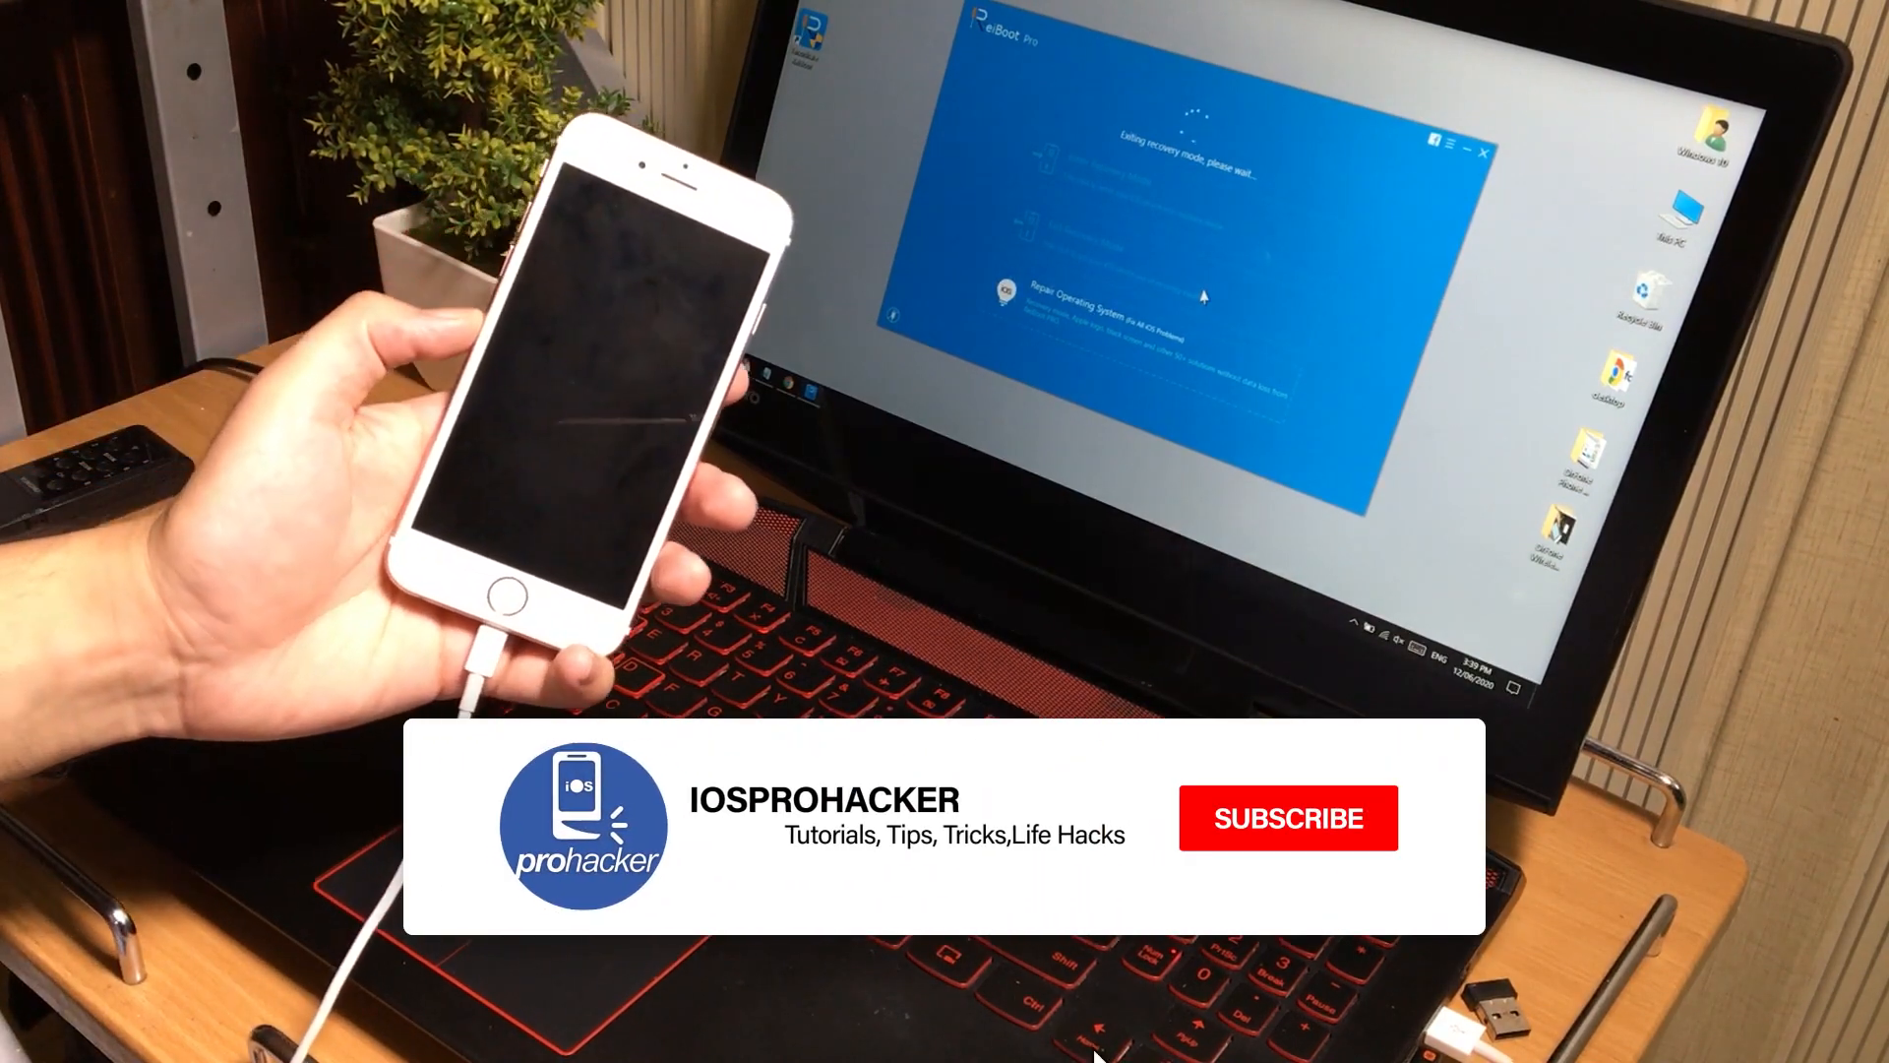
Show the connected iPhone 6S while ReiBoot exits its recovery mode.
{"action": "left_click", "coordinate": [1287, 816]}
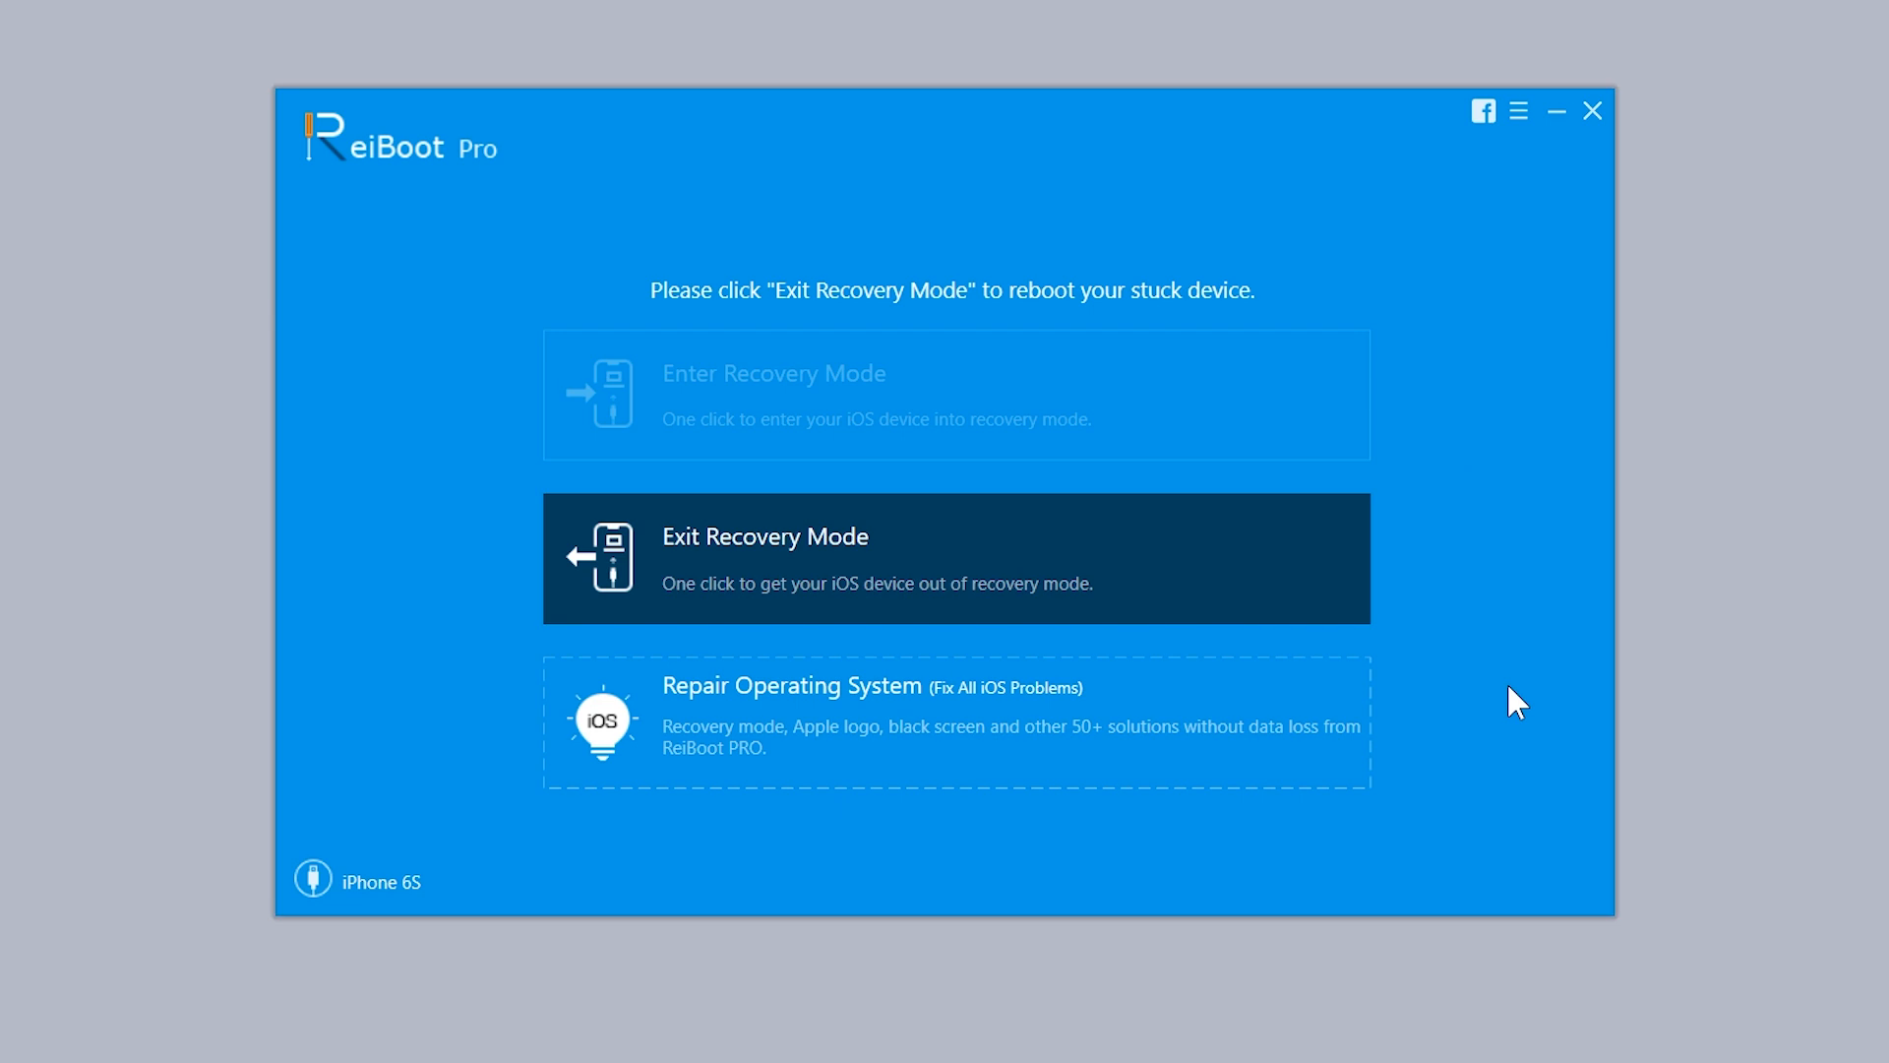
{"action": "mouse_move", "coordinate": [814, 723]}
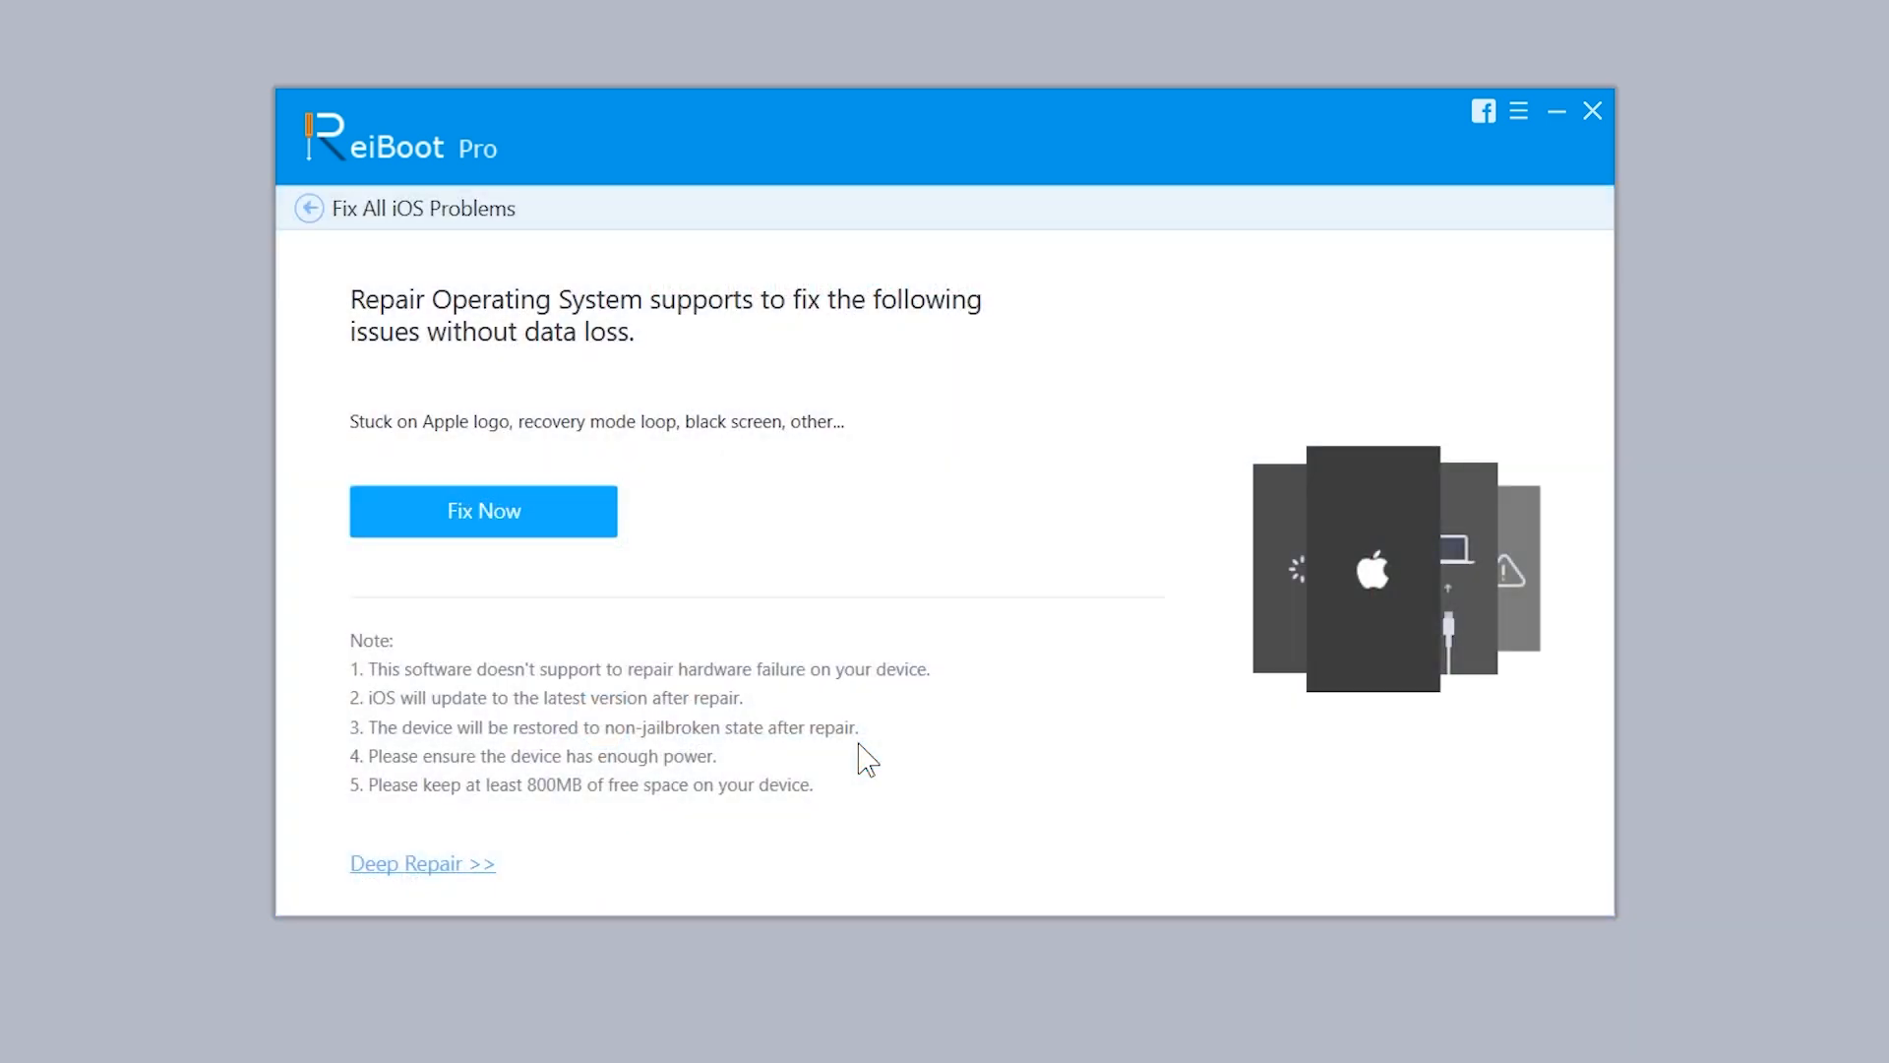
{"action": "mouse_move", "coordinate": [610, 540]}
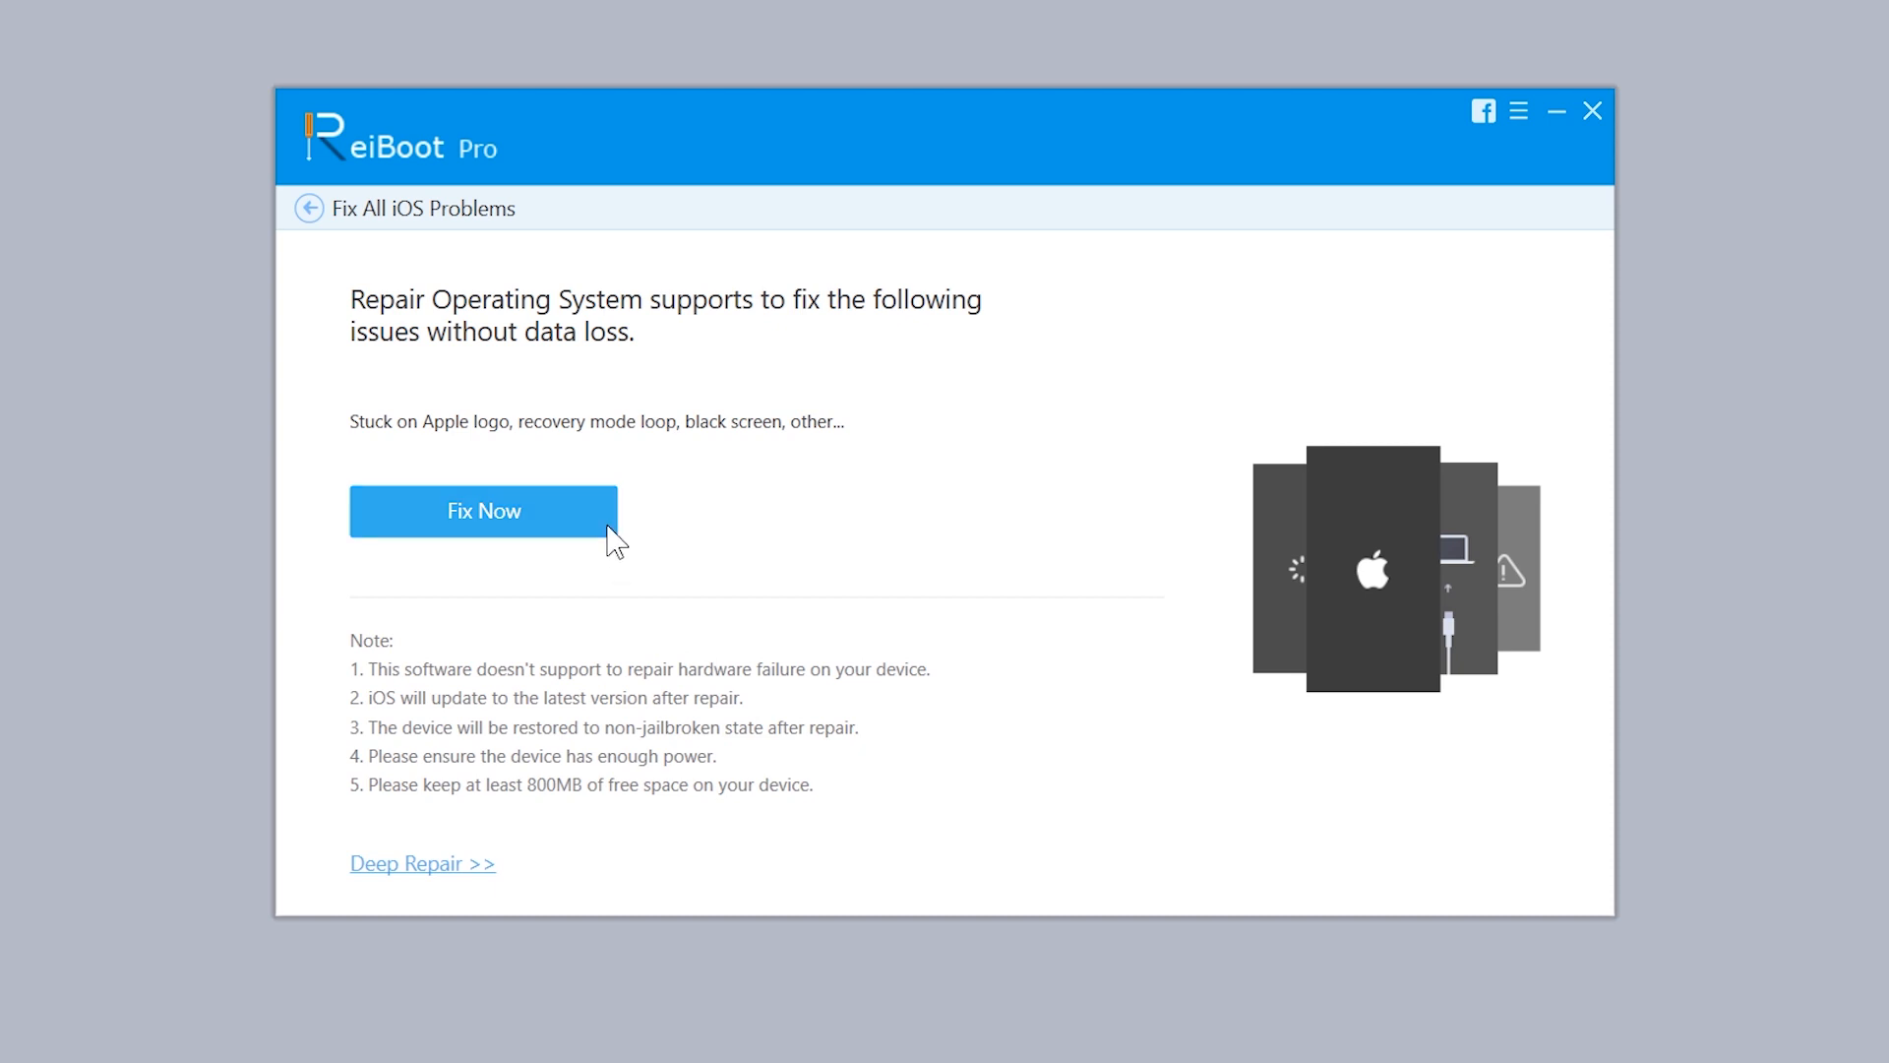
Start Repair Operating System for the iPhone 6S and reach the firmware download page.
{"action": "left_click", "coordinate": [484, 511]}
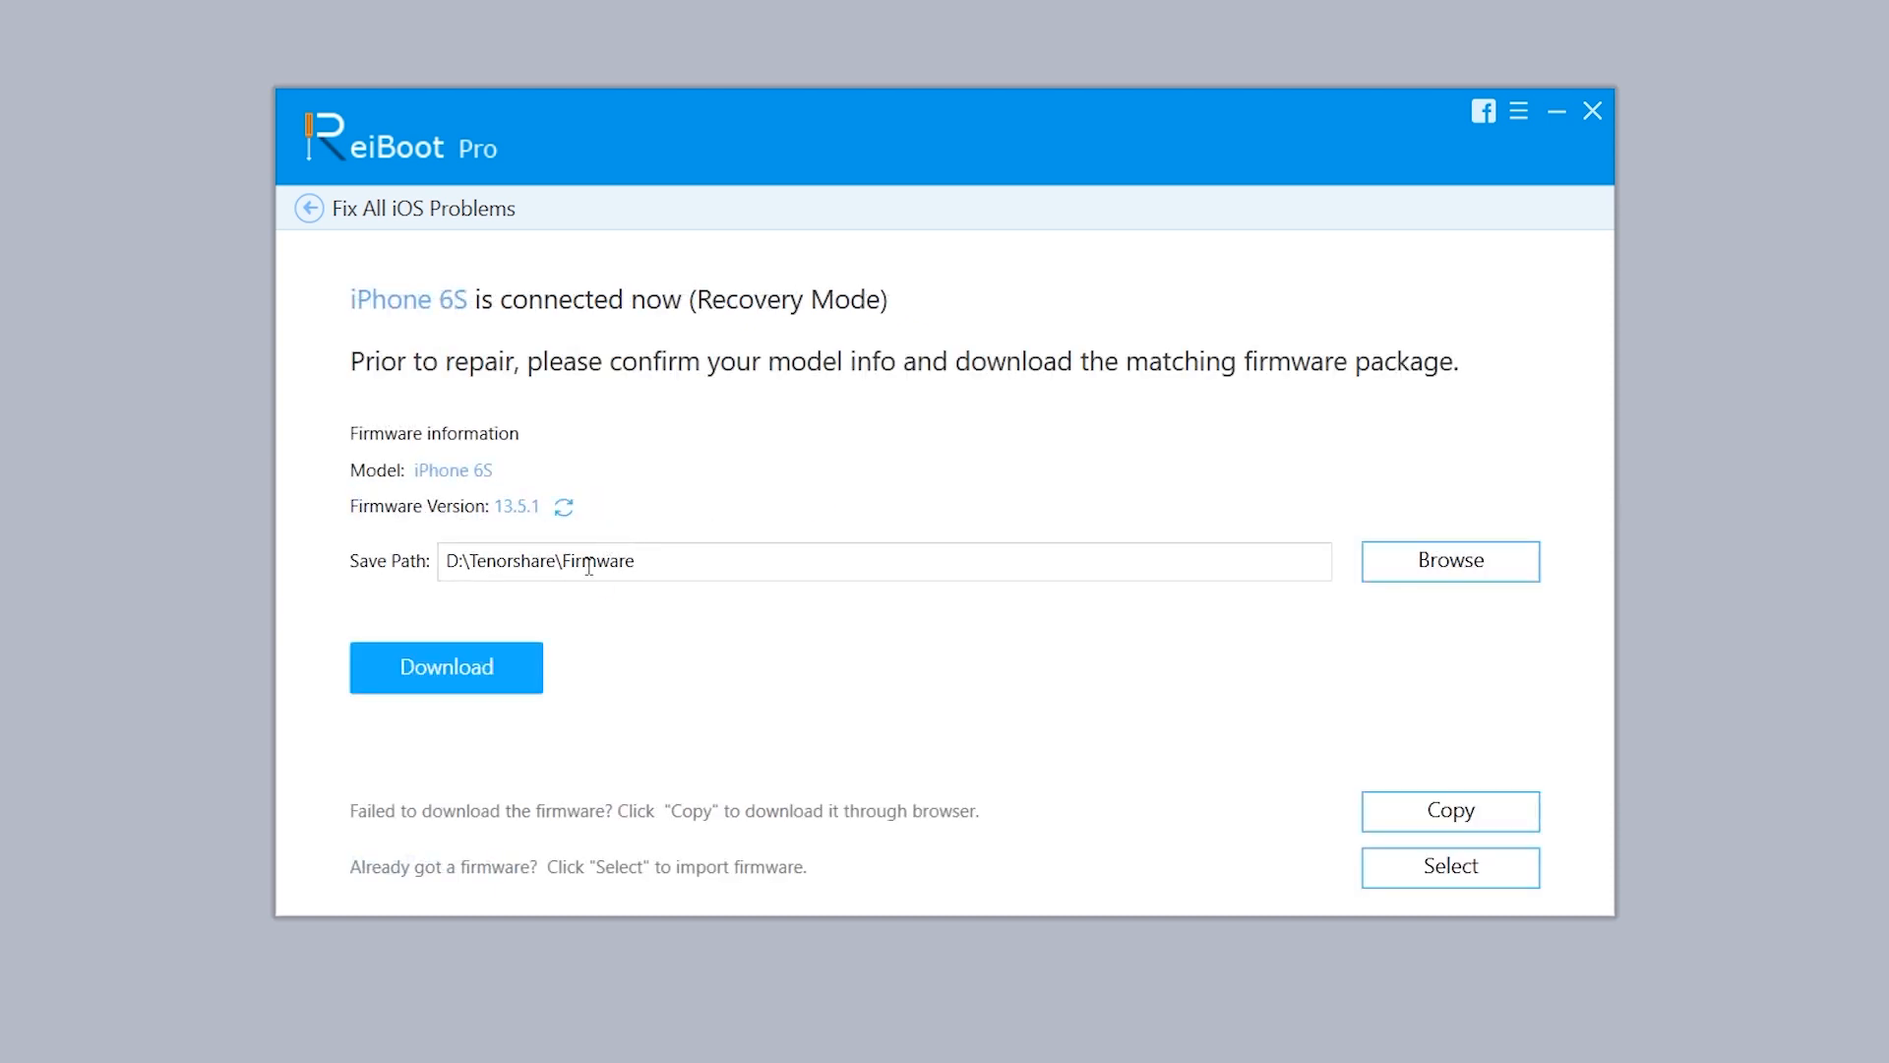
{"action": "mouse_move", "coordinate": [529, 519]}
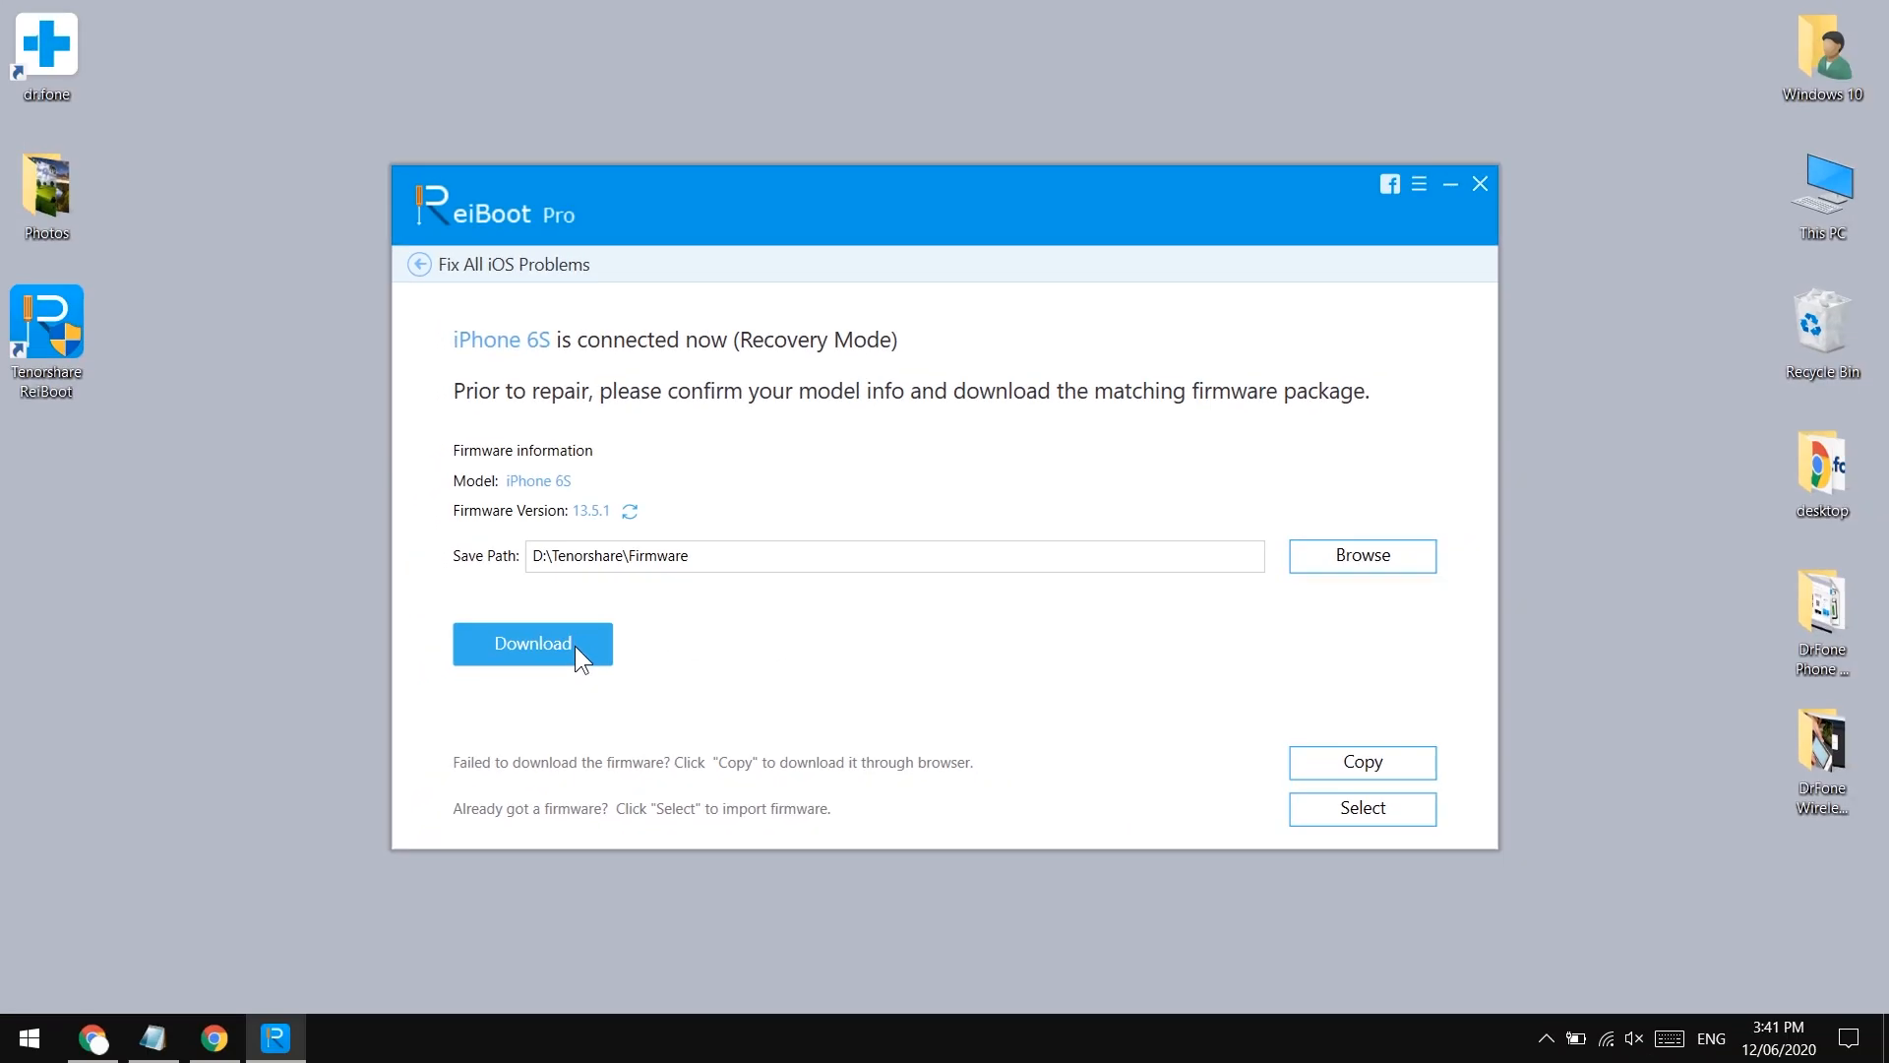
{"action": "left_click", "coordinate": [18, 1038]}
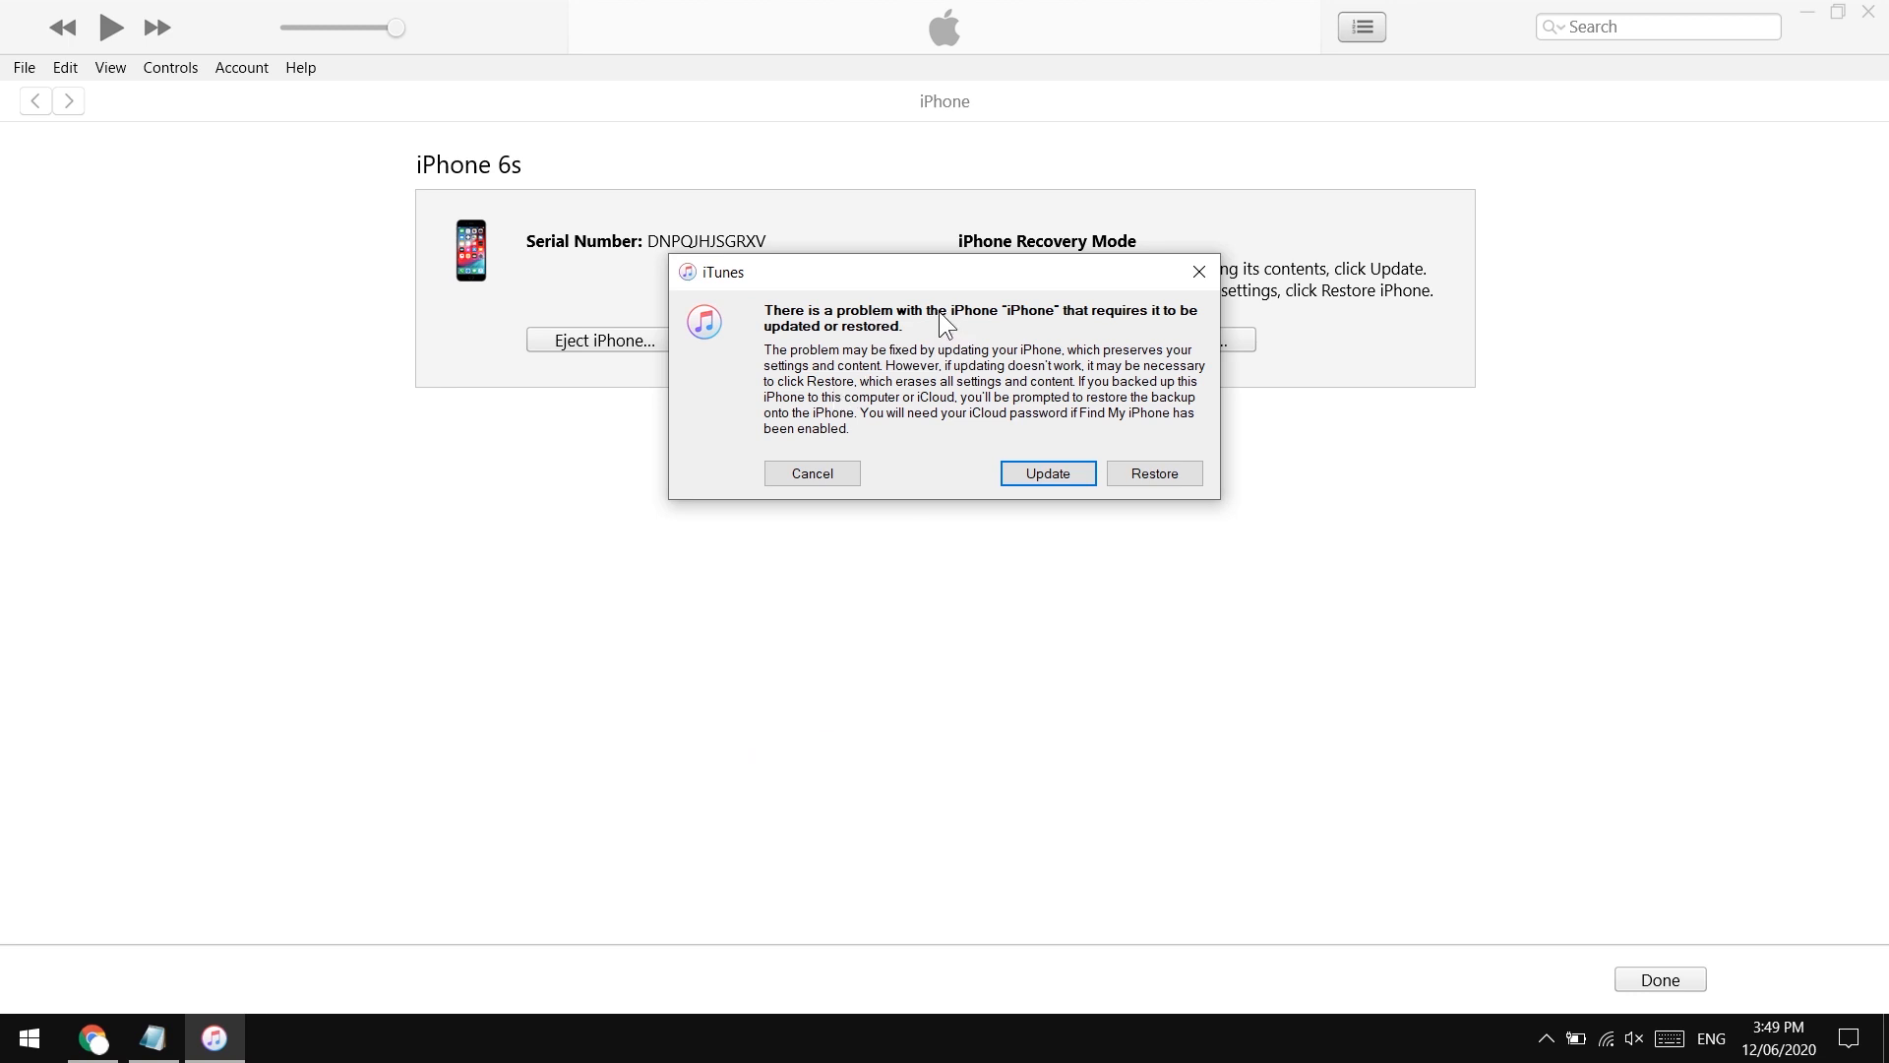
Dismiss the iTunes warning, choose Update for the iPhone 6s and check the 3.53 GB download progress.
{"action": "left_click", "coordinate": [811, 473]}
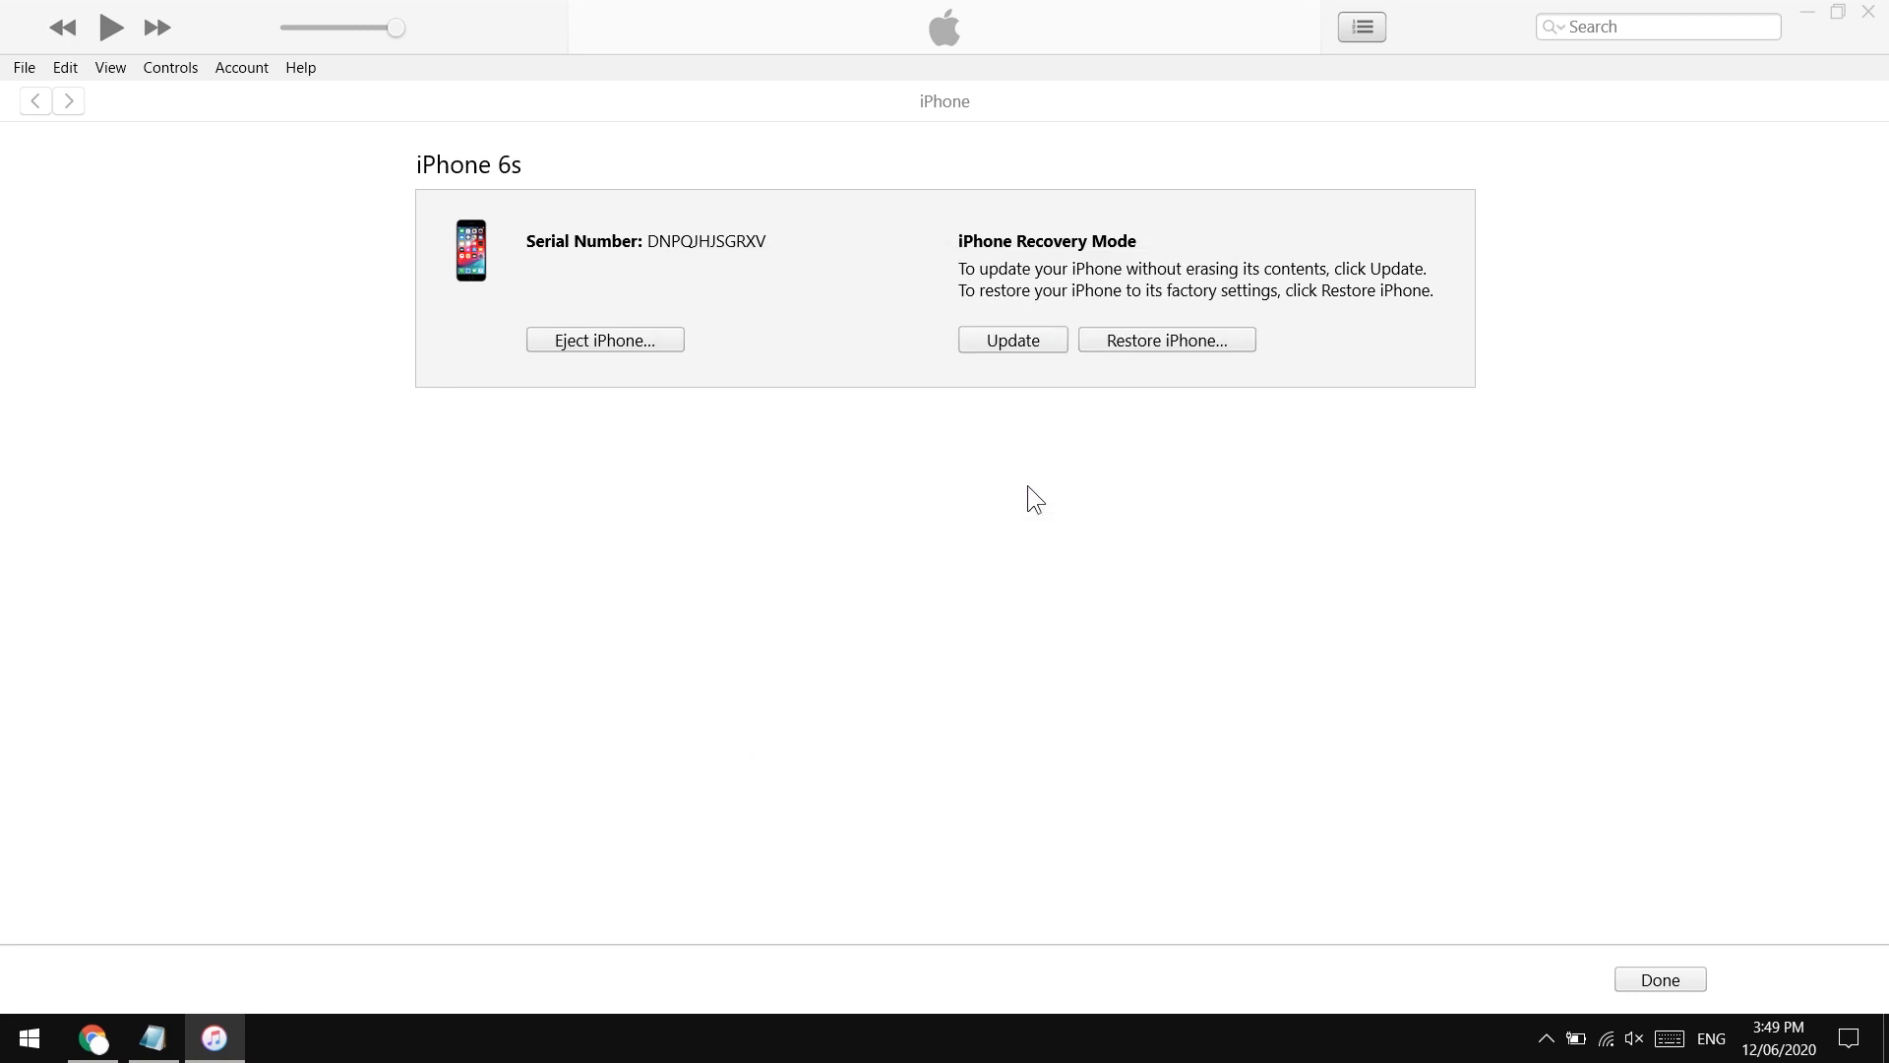
{"action": "mouse_move", "coordinate": [1051, 451]}
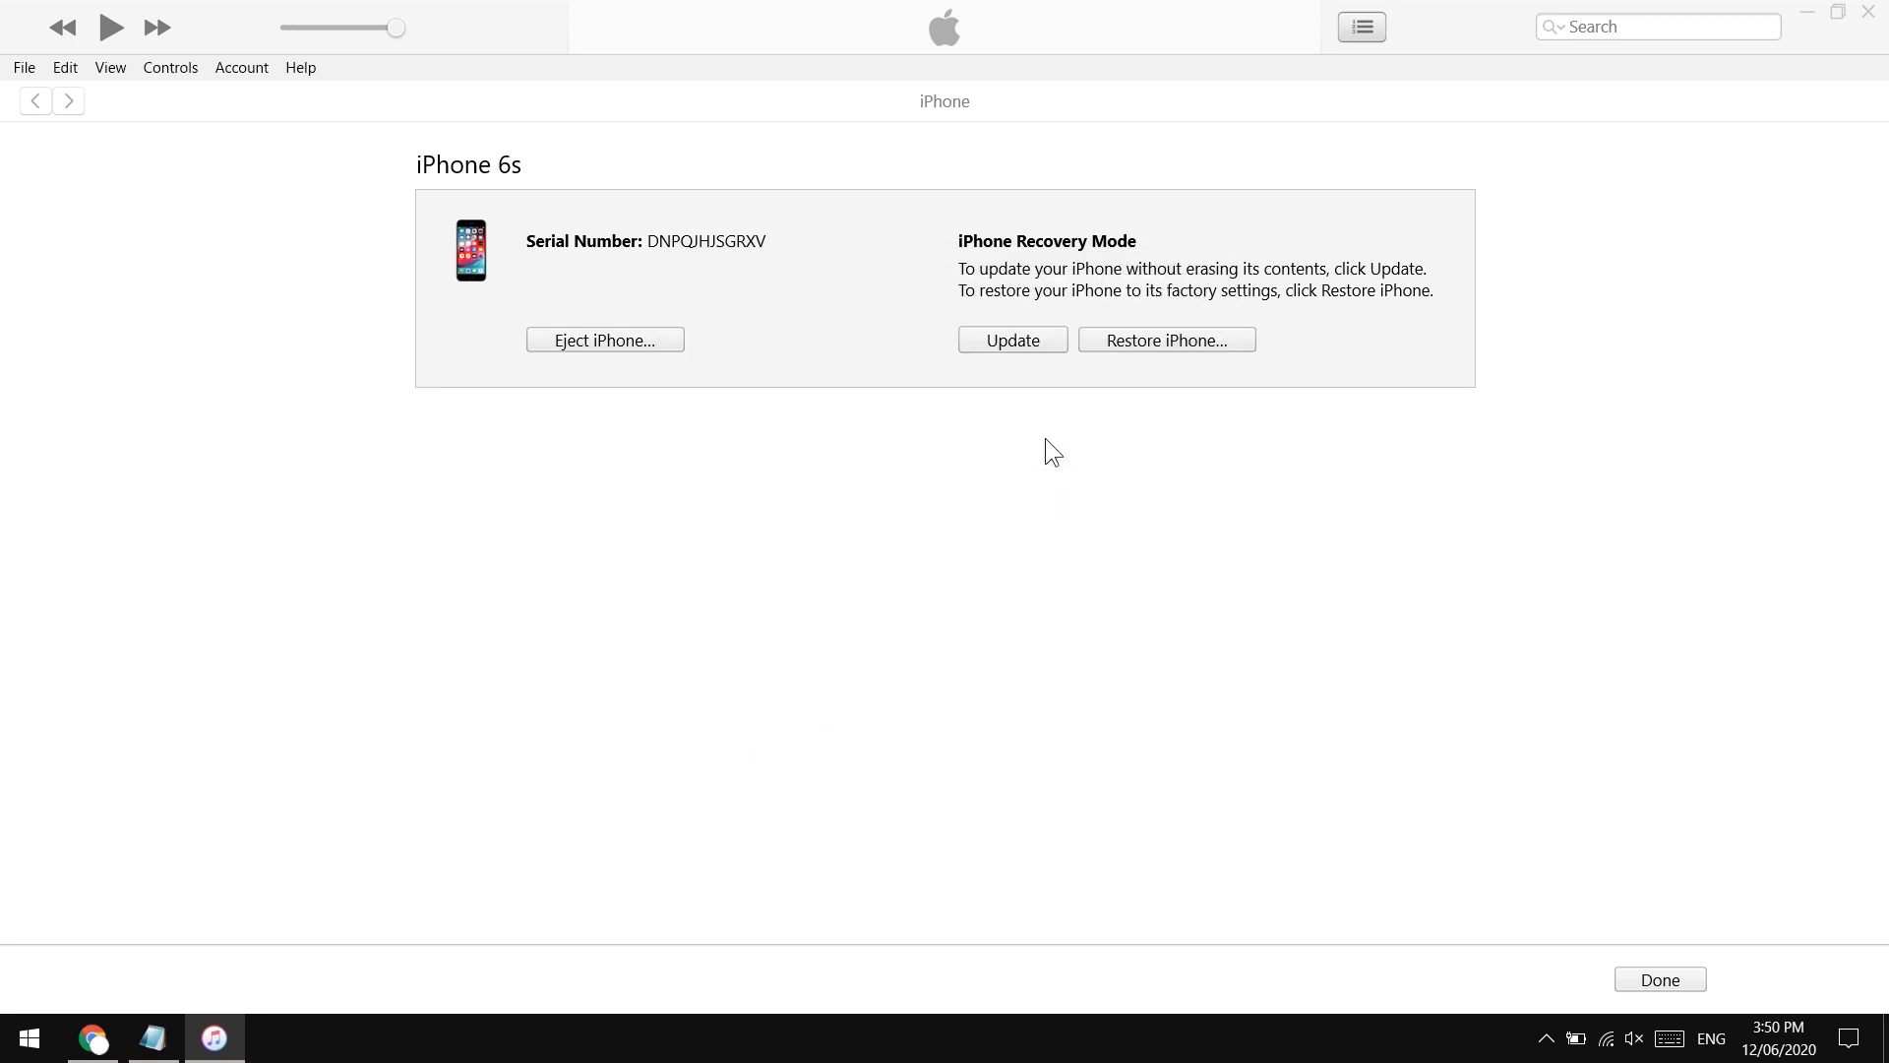
{"action": "left_click", "coordinate": [1012, 341]}
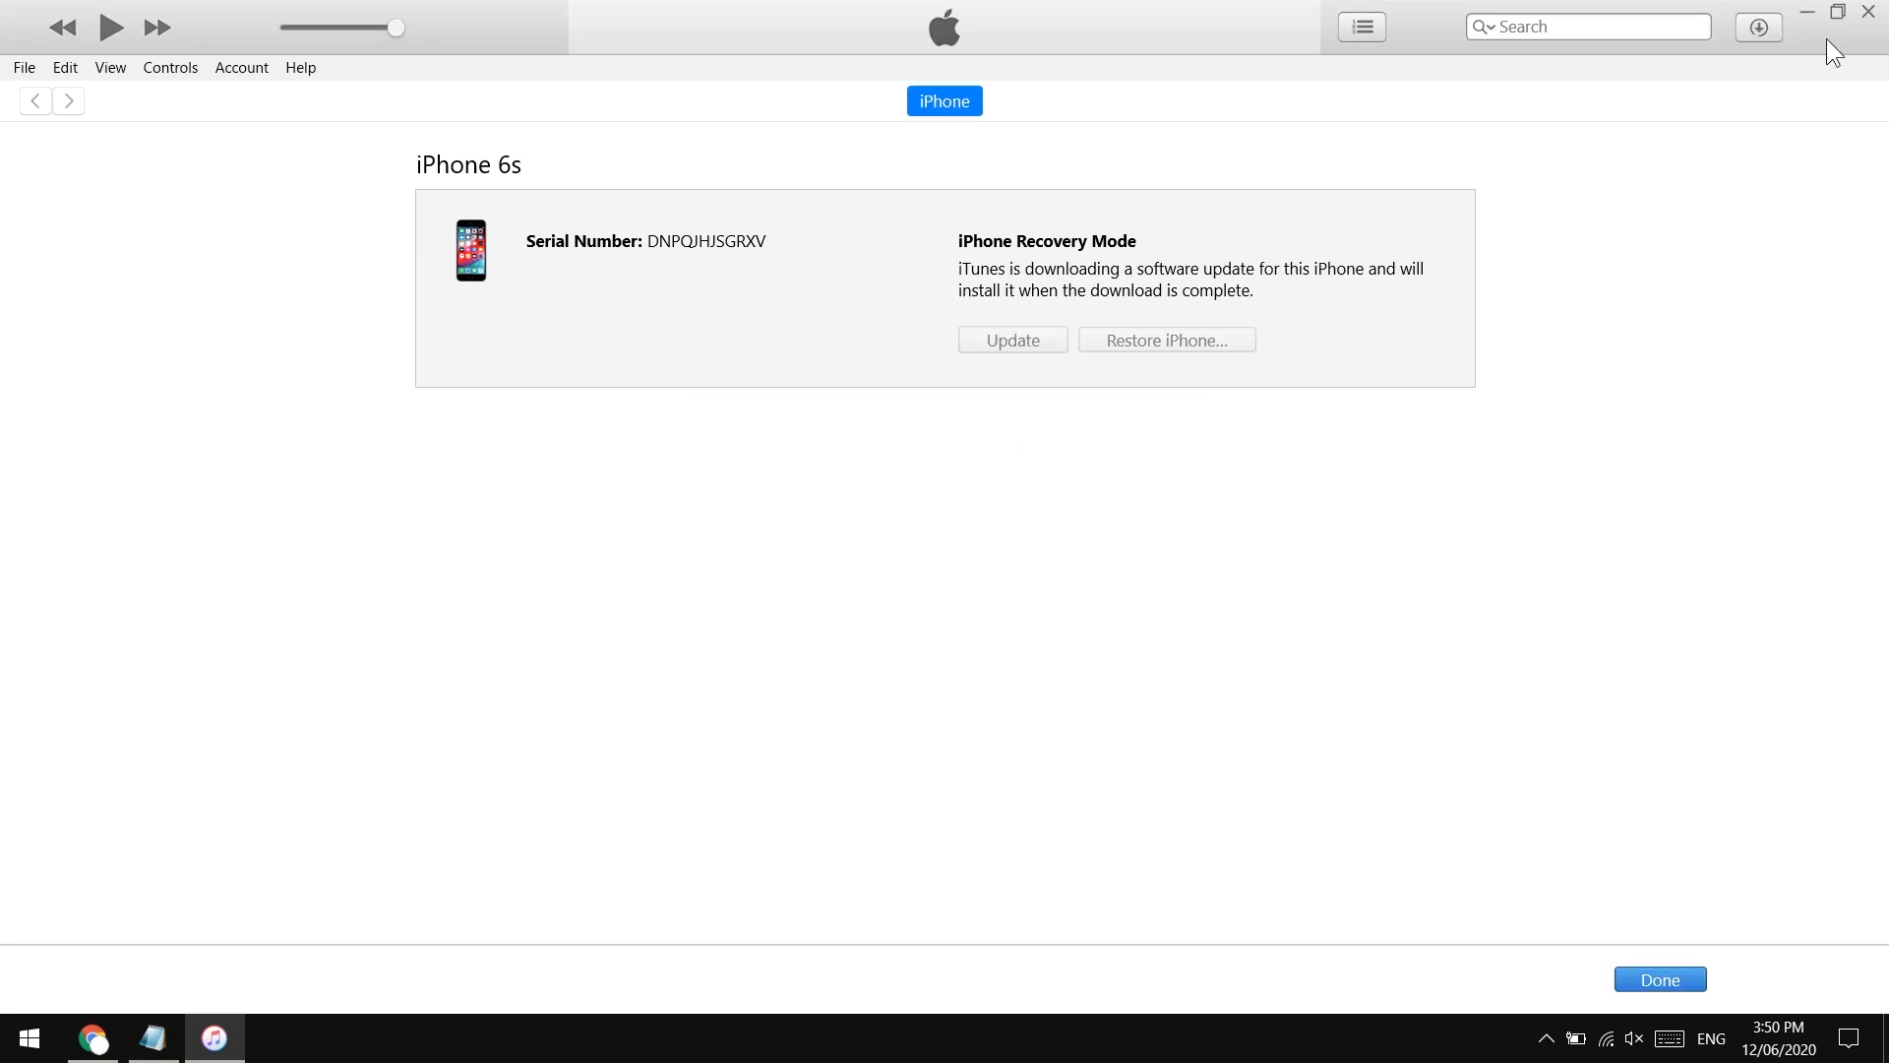
{"action": "left_click", "coordinate": [1757, 25]}
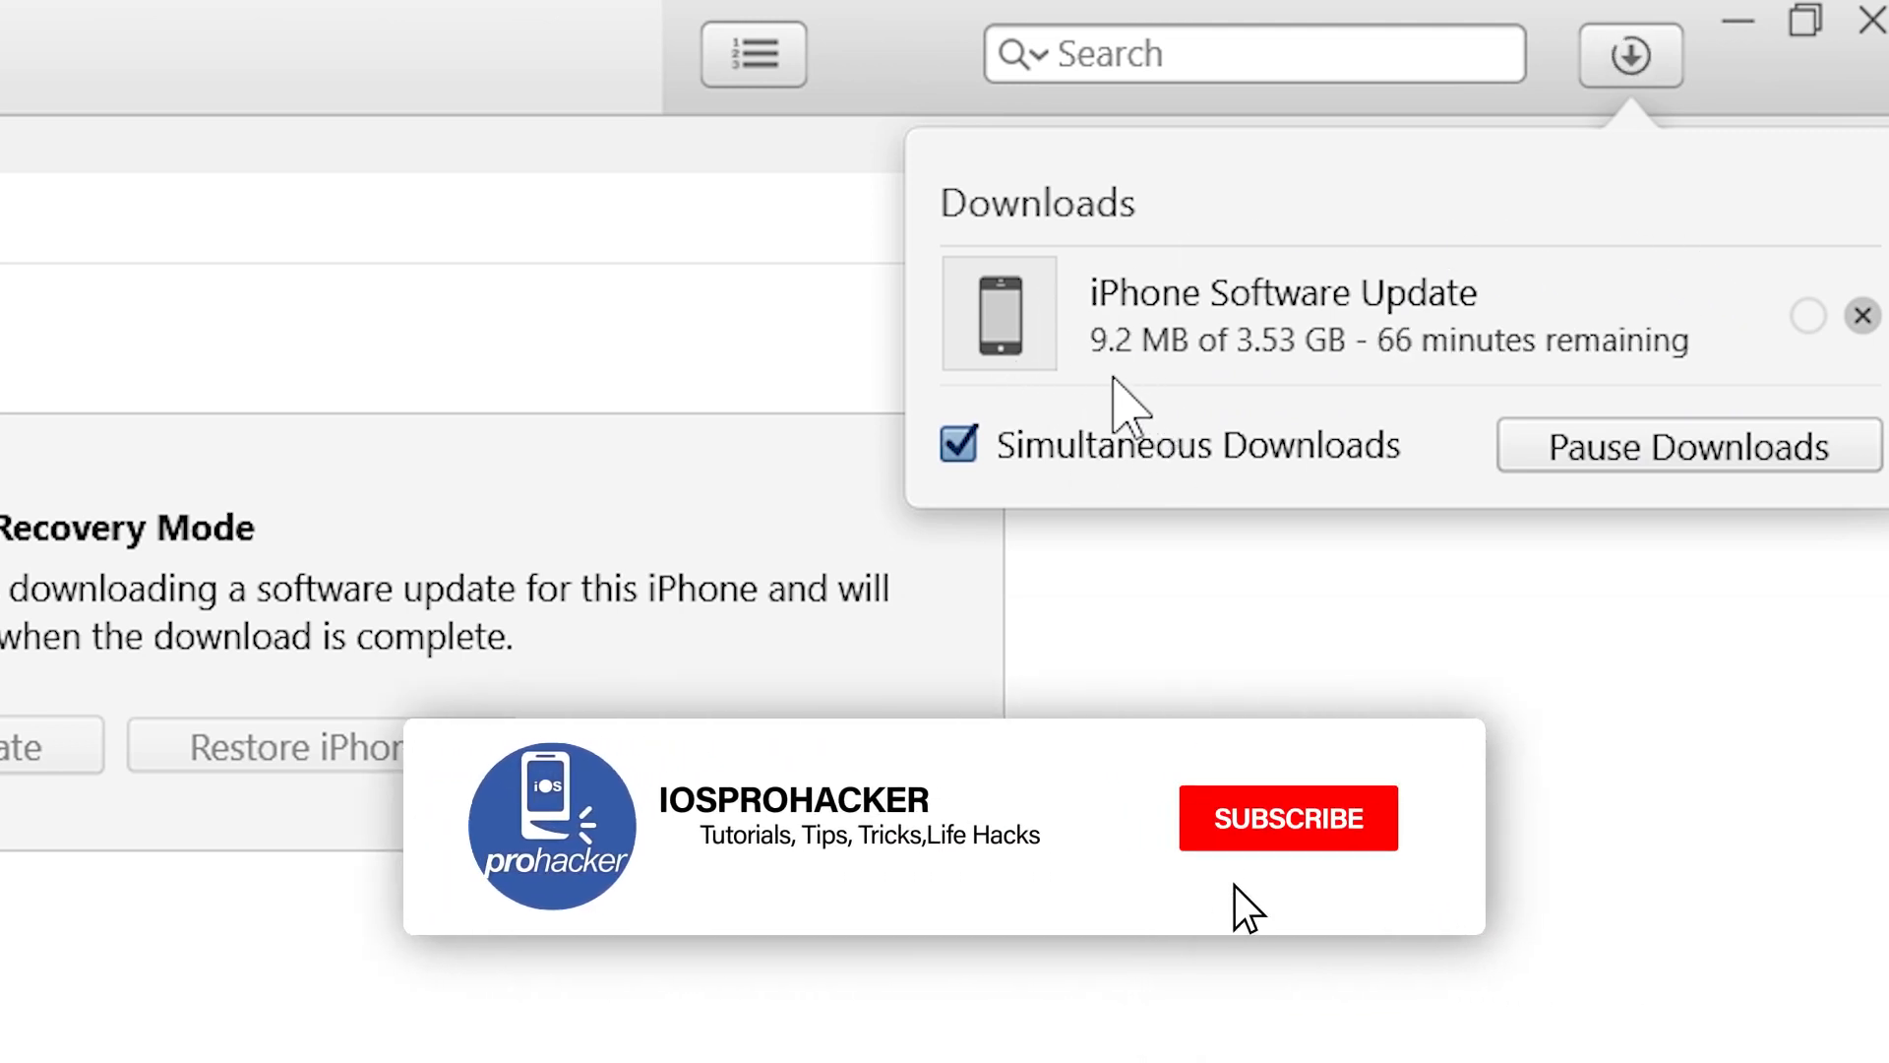
{"action": "left_click", "coordinate": [1287, 817]}
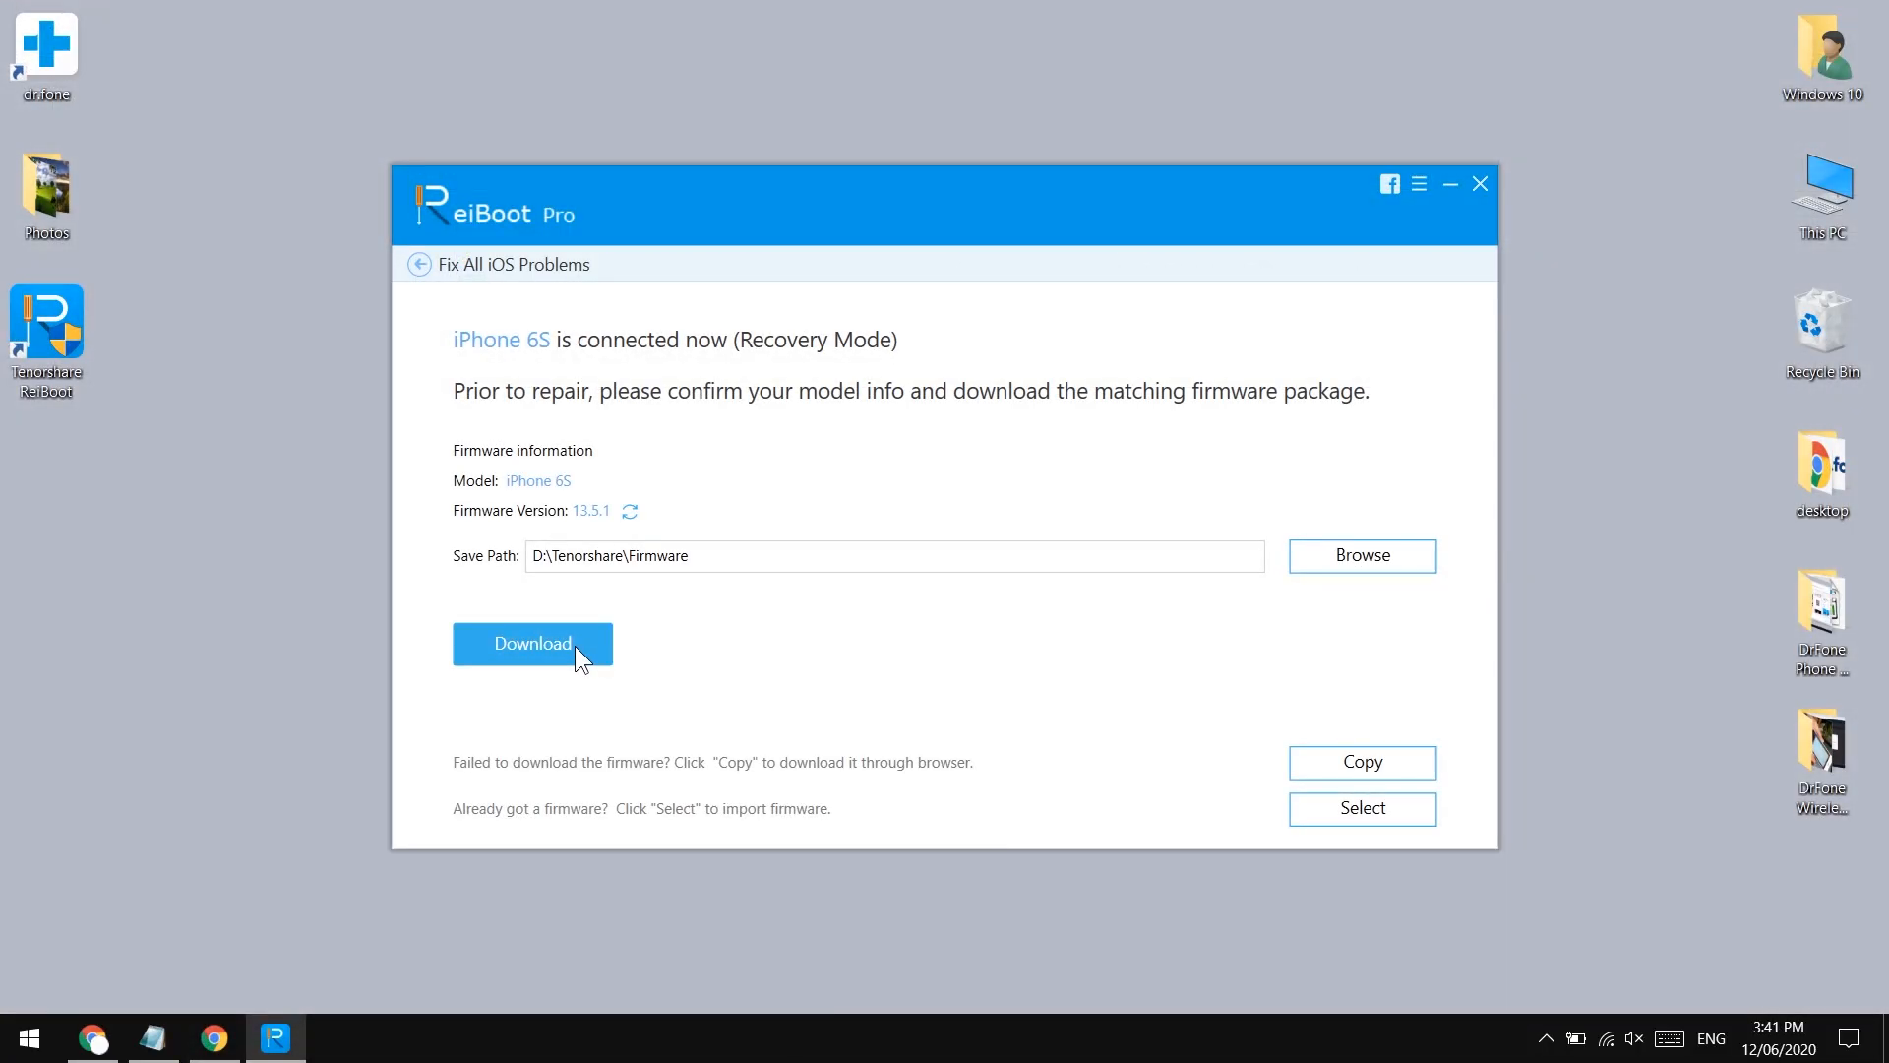
Start downloading the matching iPhone 6S firmware package to D:\Tenorshare\Firmware.
{"action": "left_click", "coordinate": [531, 641]}
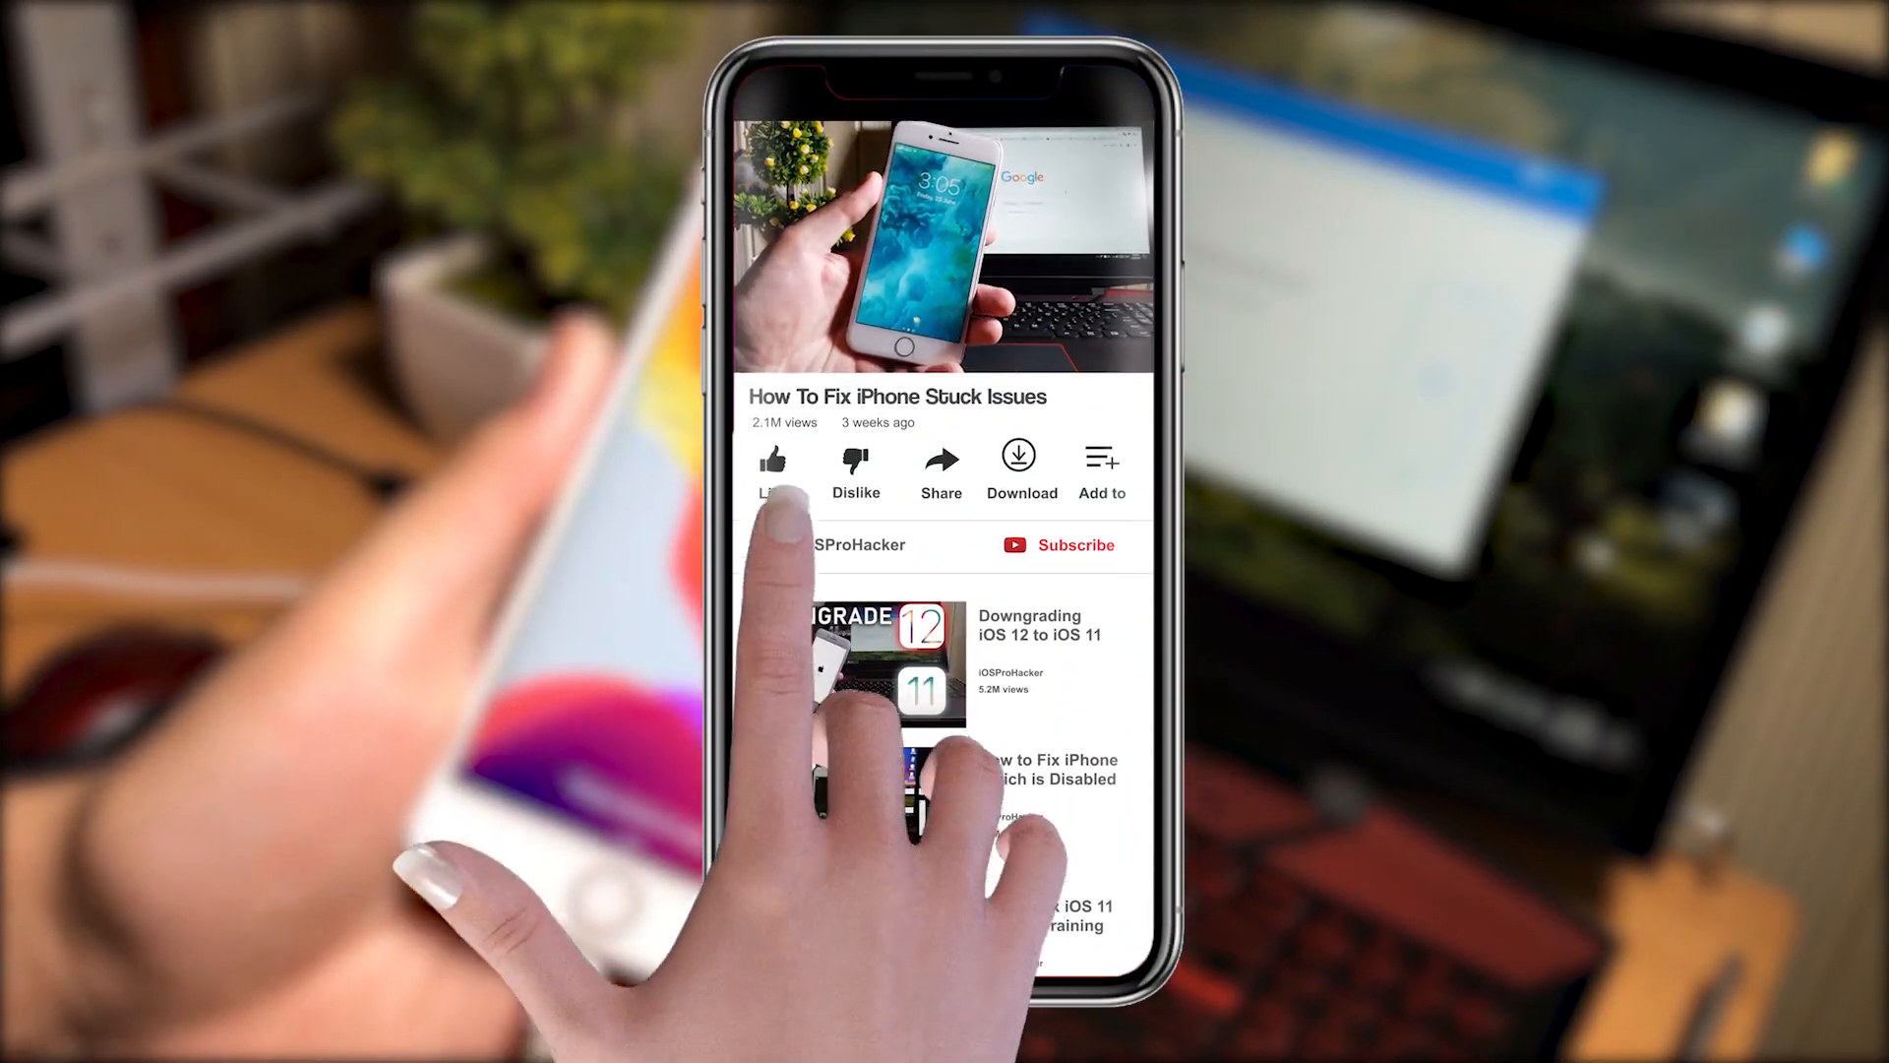
Subscribe to the iOSProHacker channel under the 'How To Fix iPhone Stuck Issues' video.
{"action": "left_click", "coordinate": [771, 459]}
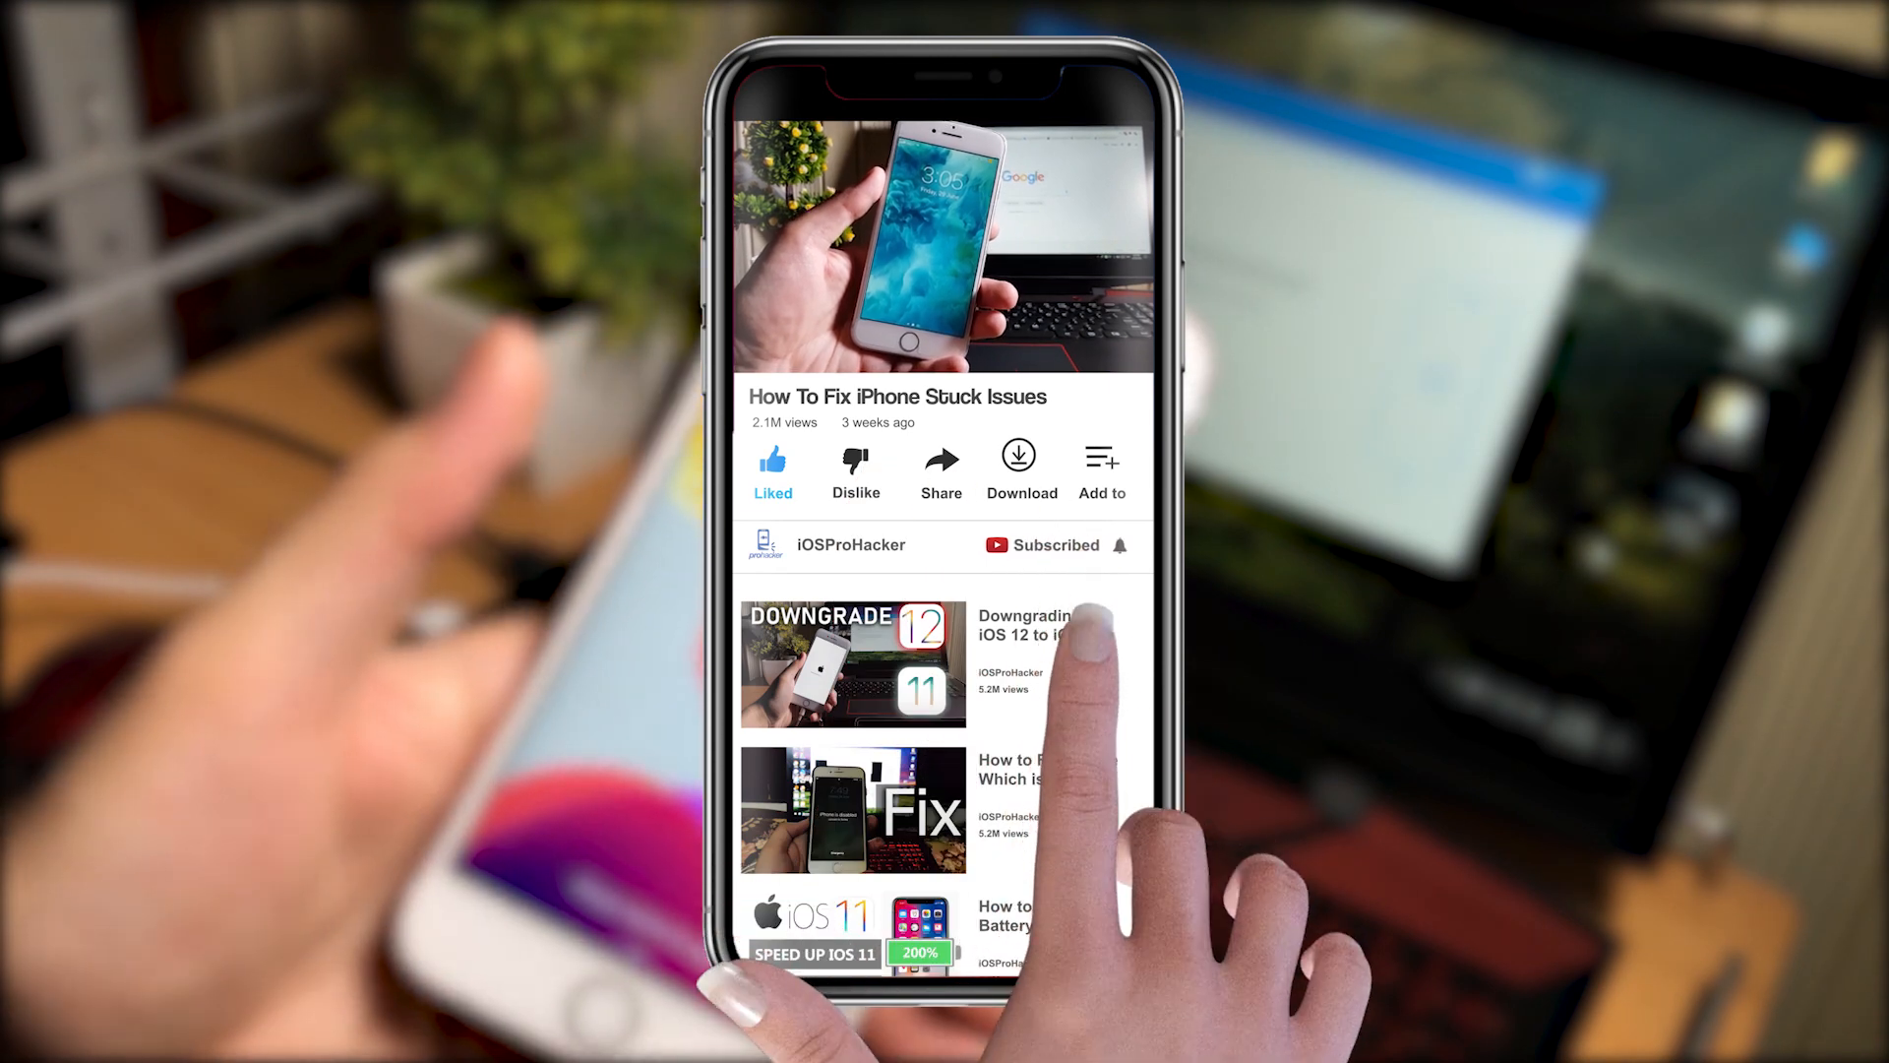